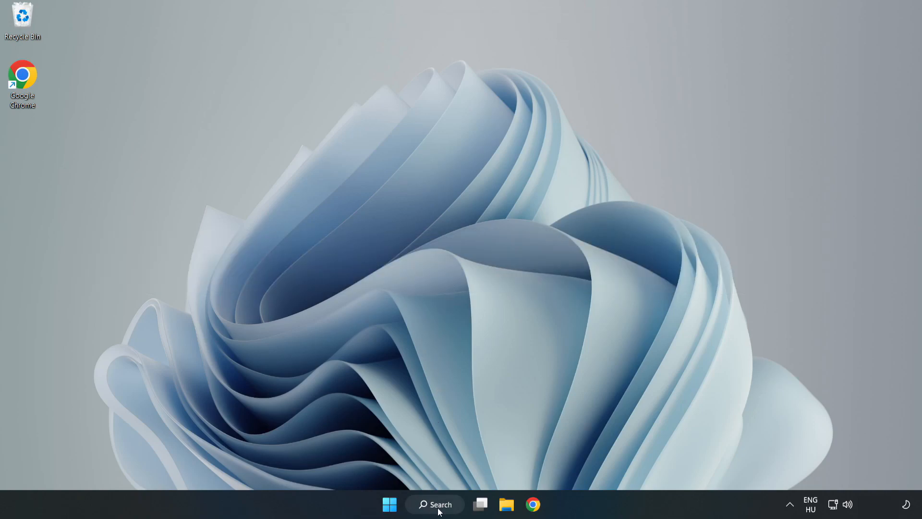
Find 'device manager' in Windows Search and launch Device Manager.
{"action": "left_click", "coordinate": [434, 504]}
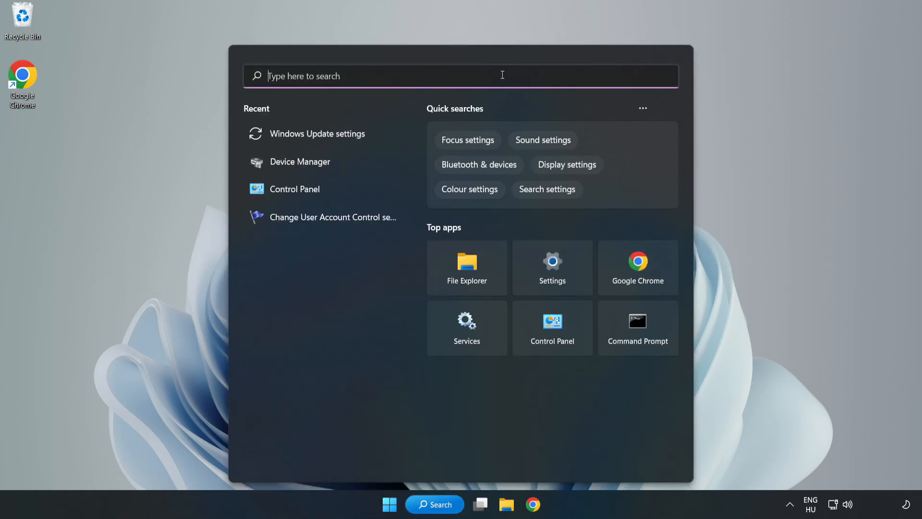
{"action": "type", "text": "device mana"}
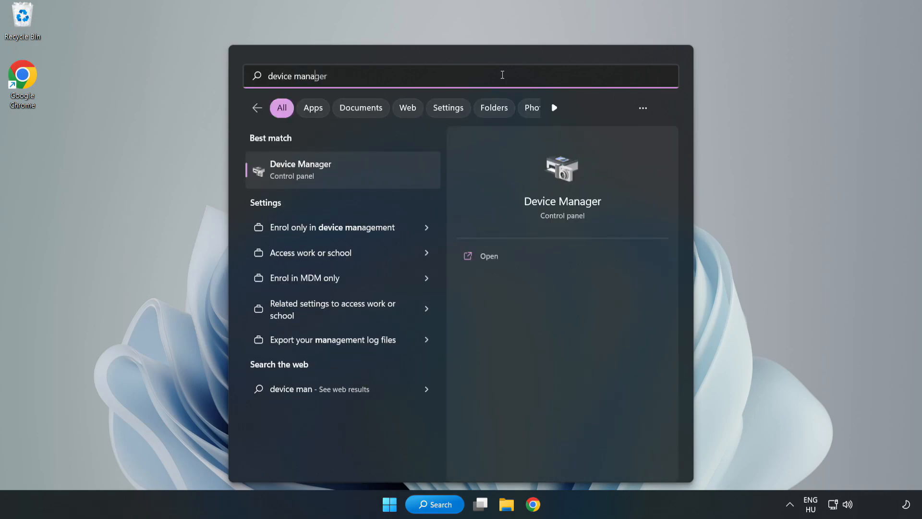
{"action": "type", "text": "er"}
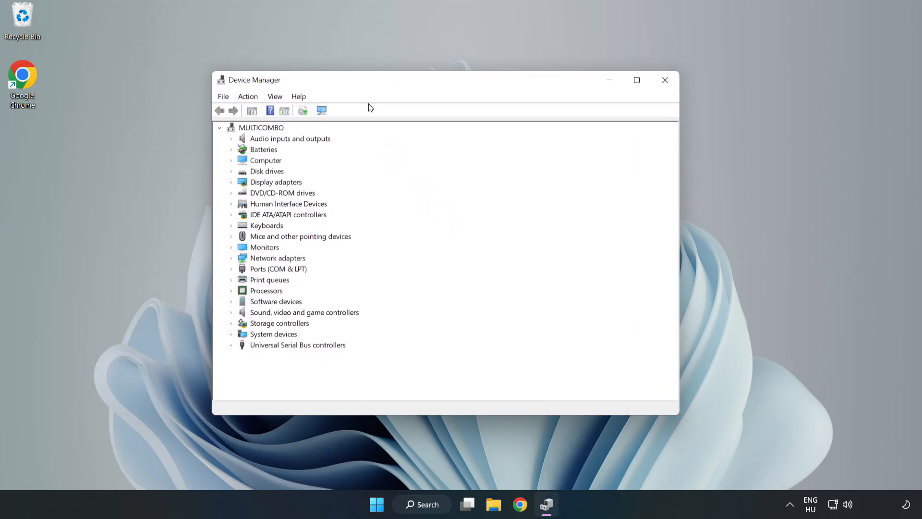
Start the Update driver wizard for the VMware SVGA 3D display adapter.
{"action": "left_click", "coordinate": [275, 181]}
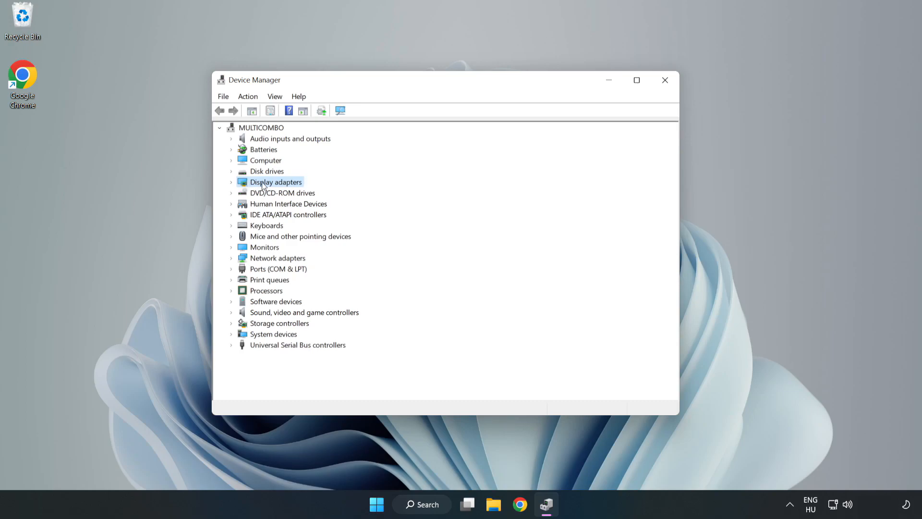
{"action": "left_click", "coordinate": [231, 182]}
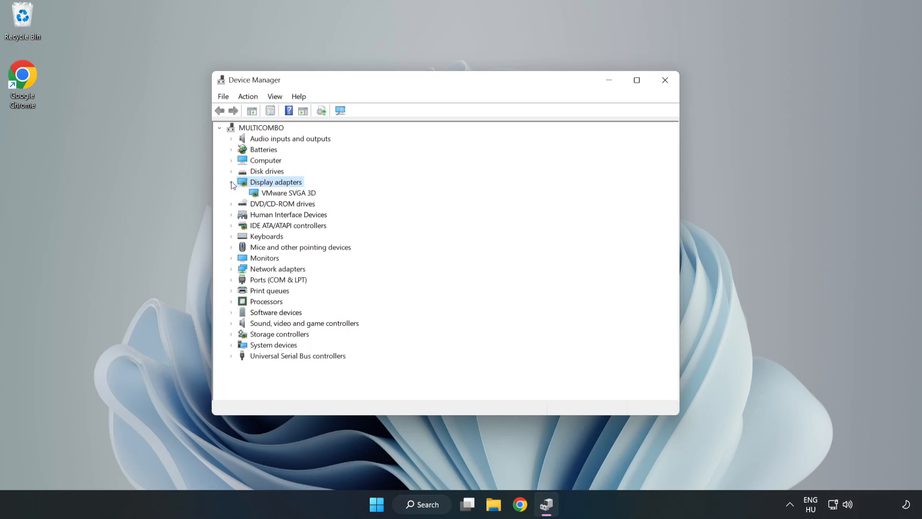
{"action": "left_click", "coordinate": [288, 192]}
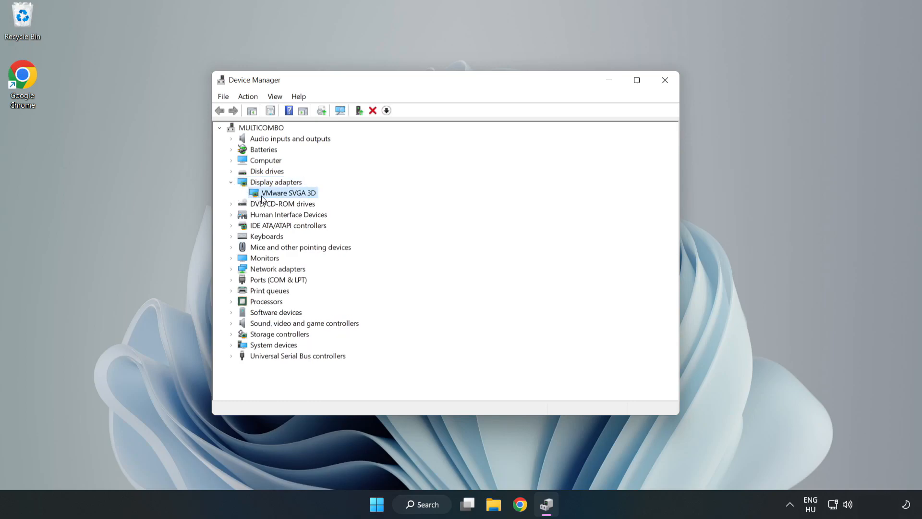
{"action": "right_click", "coordinate": [287, 193]}
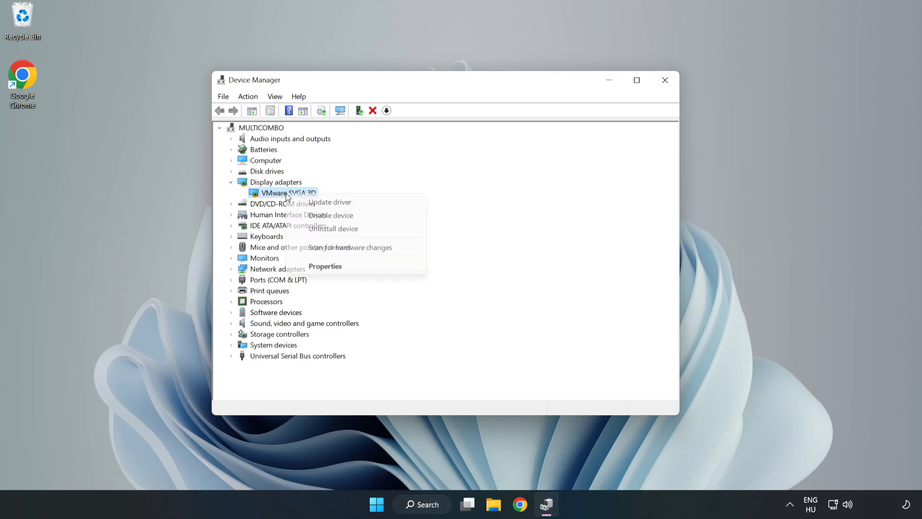
{"action": "mouse_move", "coordinate": [330, 201]}
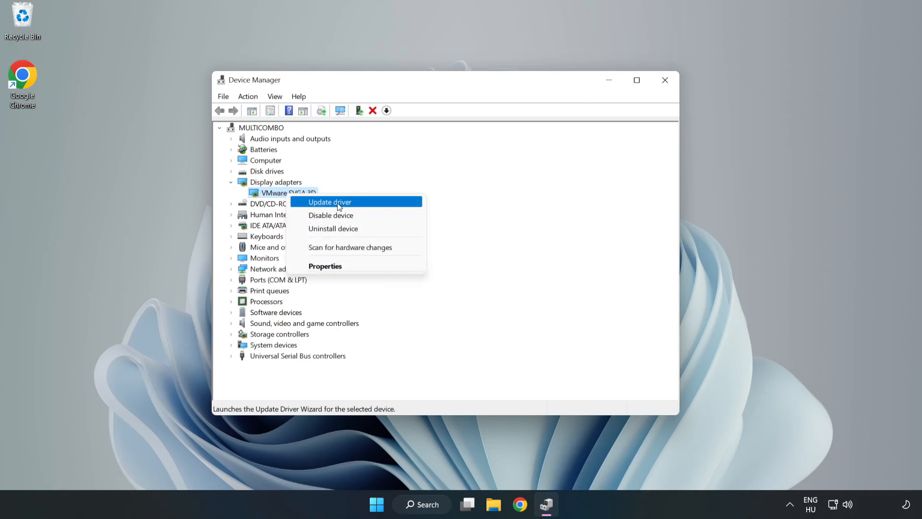
{"action": "left_click", "coordinate": [329, 202]}
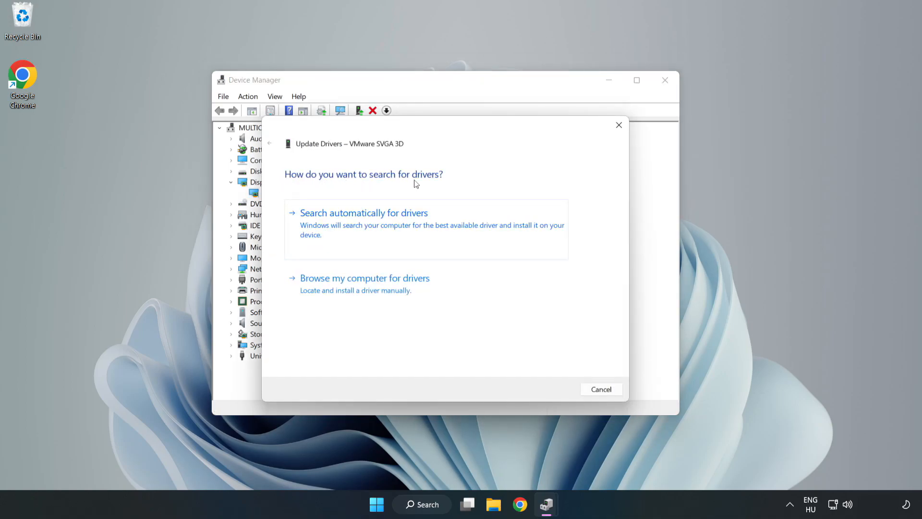
{"action": "mouse_move", "coordinate": [344, 226]}
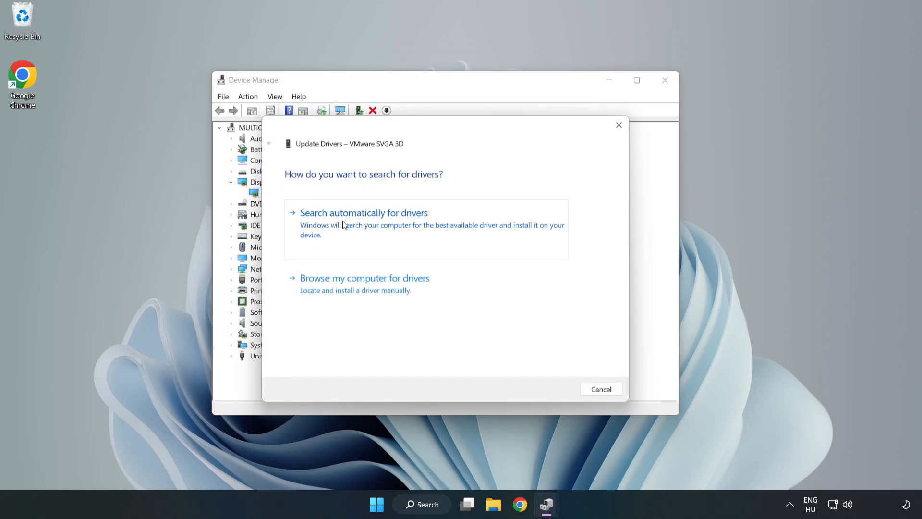
Search automatically for drivers, confirm the best driver is installed, and close Device Manager.
{"action": "left_click", "coordinate": [363, 213]}
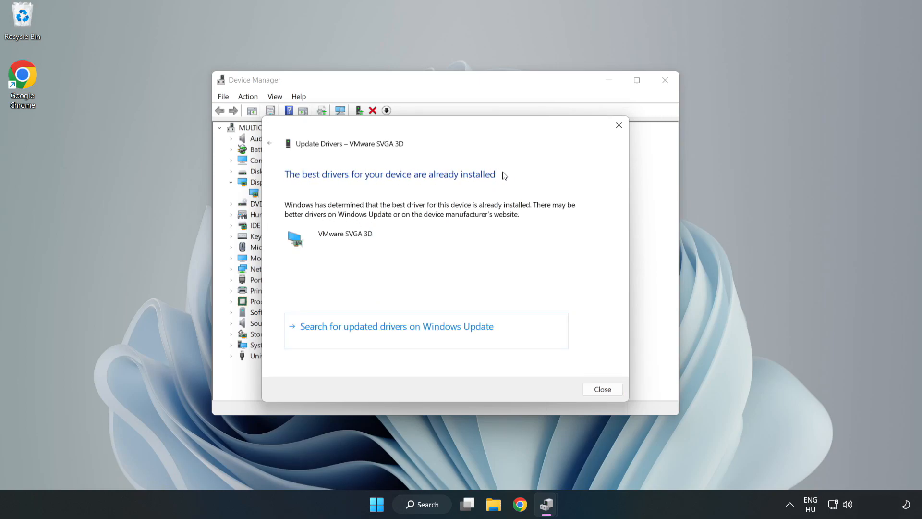
{"action": "mouse_move", "coordinate": [603, 389]}
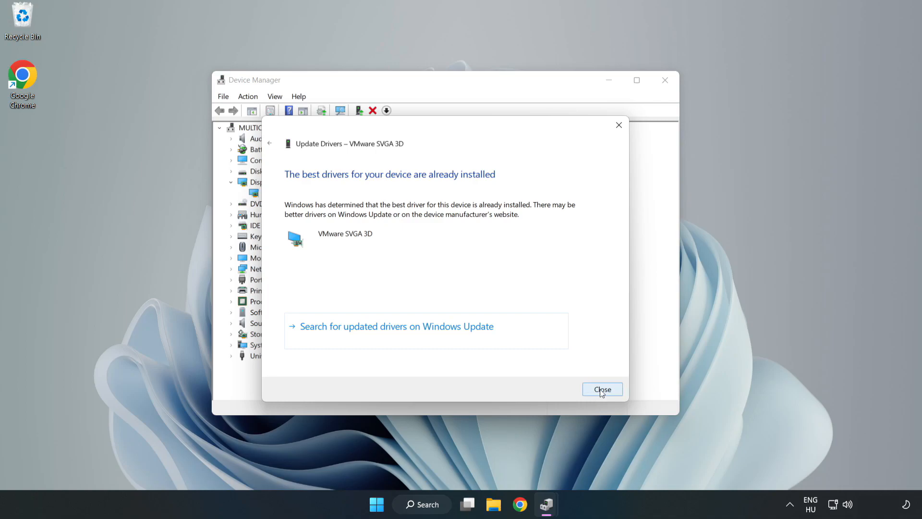
{"action": "left_click", "coordinate": [601, 389]}
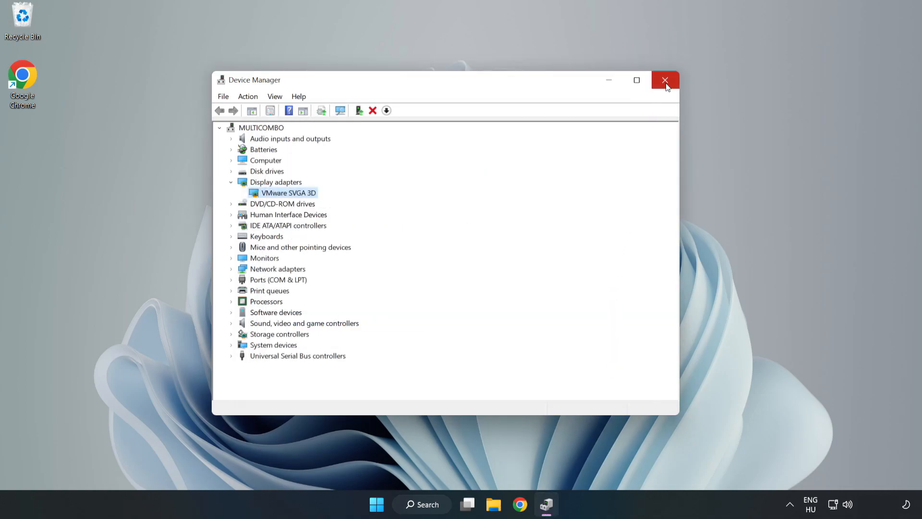
{"action": "left_click", "coordinate": [665, 80]}
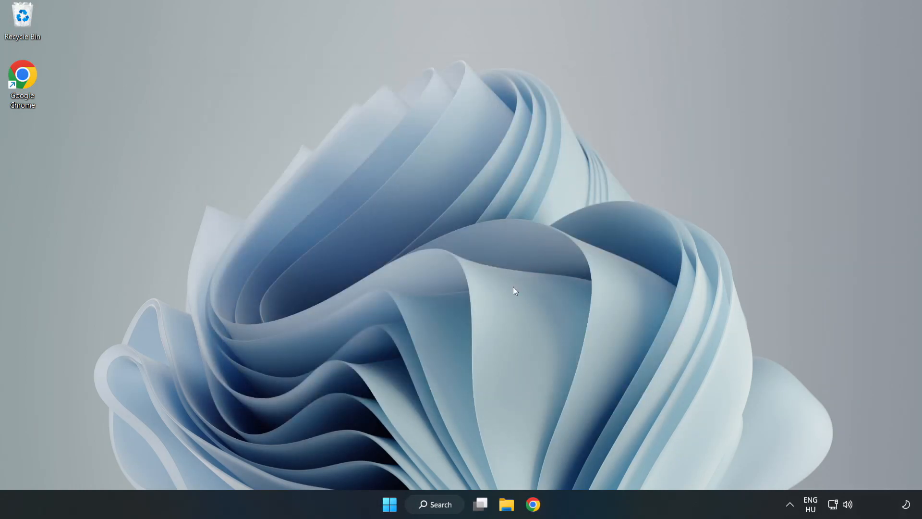
Find 'updates' in Windows Search and launch Windows Update settings.
{"action": "left_click", "coordinate": [434, 504]}
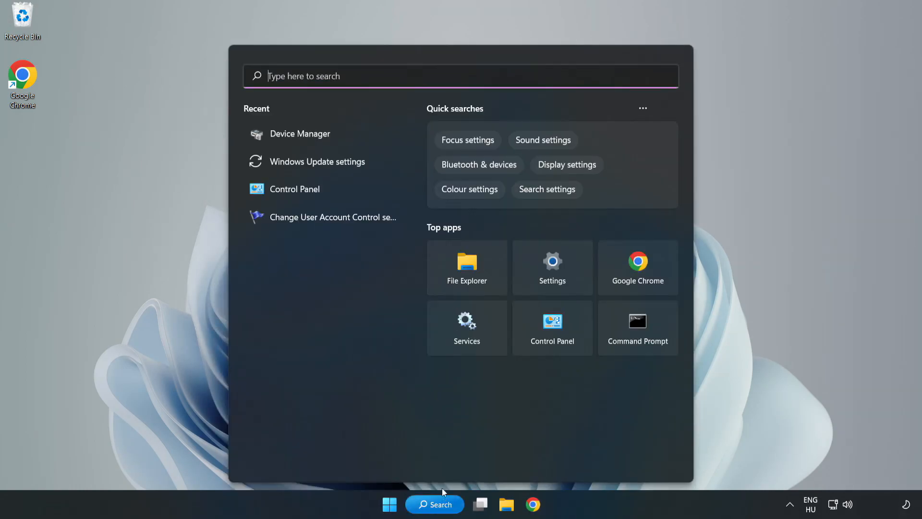
{"action": "mouse_move", "coordinate": [478, 77]}
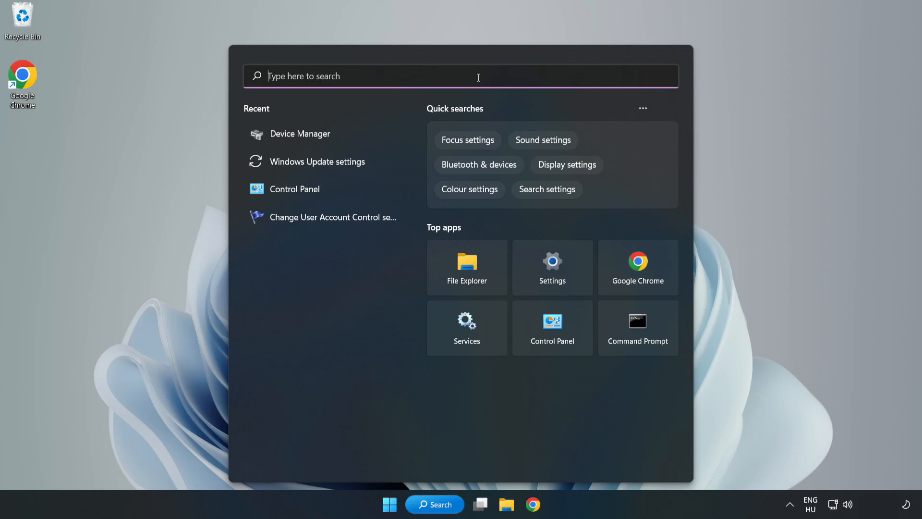
{"action": "type", "text": "updat"}
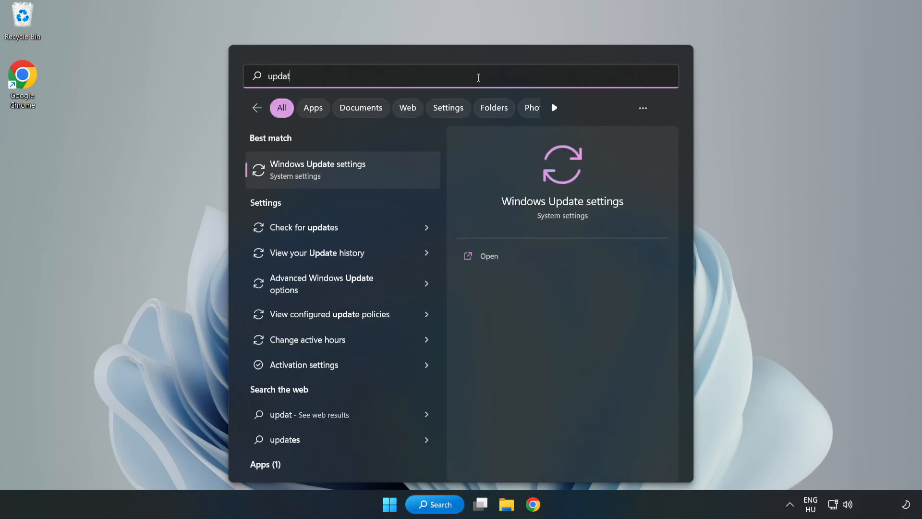
{"action": "type", "text": "es"}
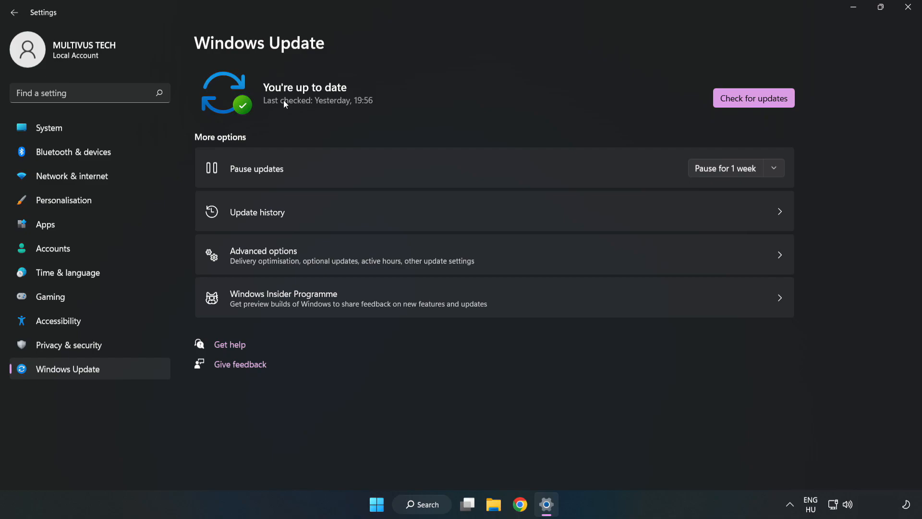
Run a fresh Windows Update check confirming the PC is up to date, then close Settings.
{"action": "left_click", "coordinate": [753, 98]}
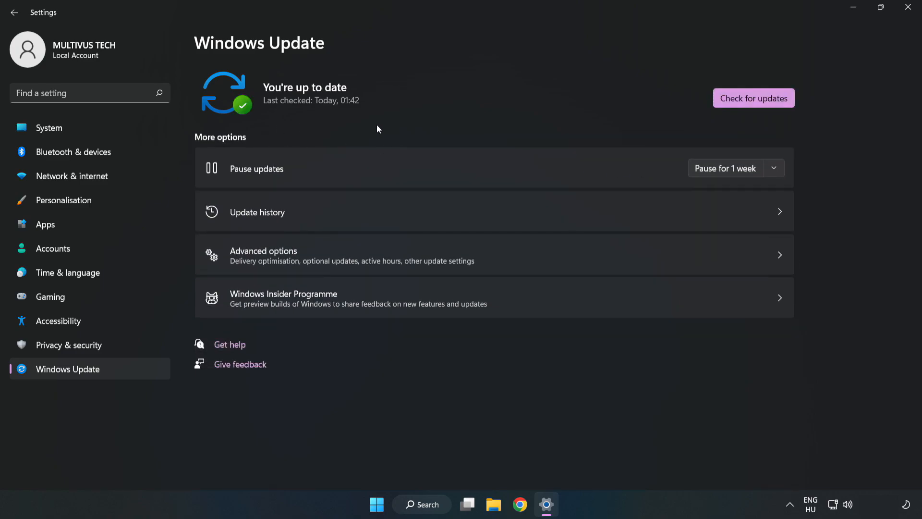
{"action": "left_click", "coordinate": [907, 7]}
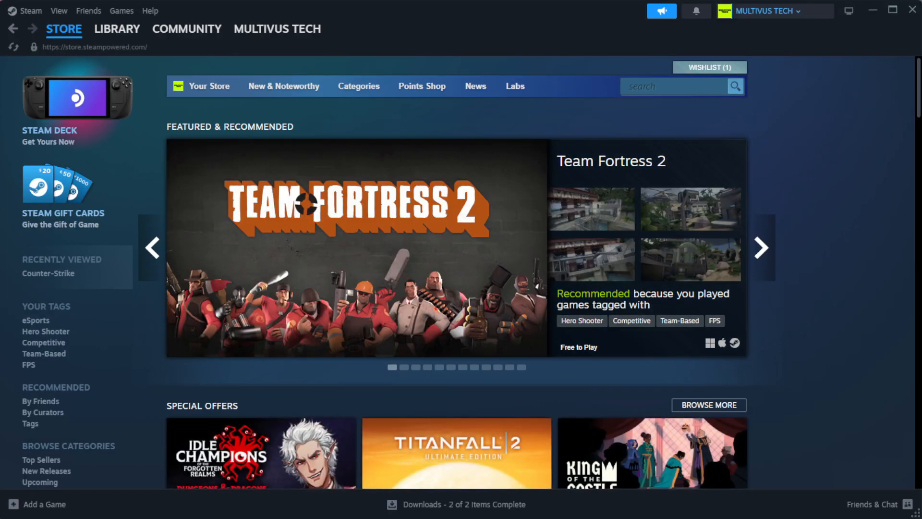
Show the Steam Library and bring up Properties for YOUR NOT WORKING GAME.
{"action": "left_click", "coordinate": [117, 28]}
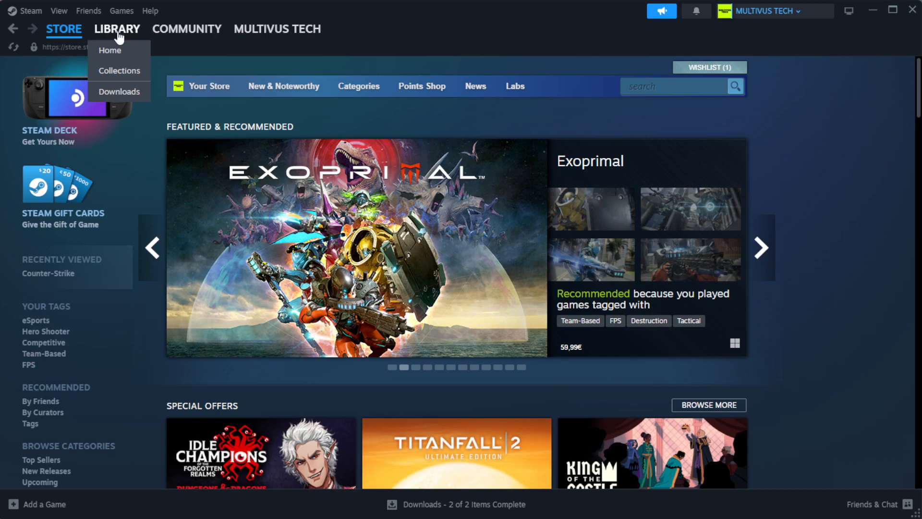
{"action": "left_click", "coordinate": [110, 50]}
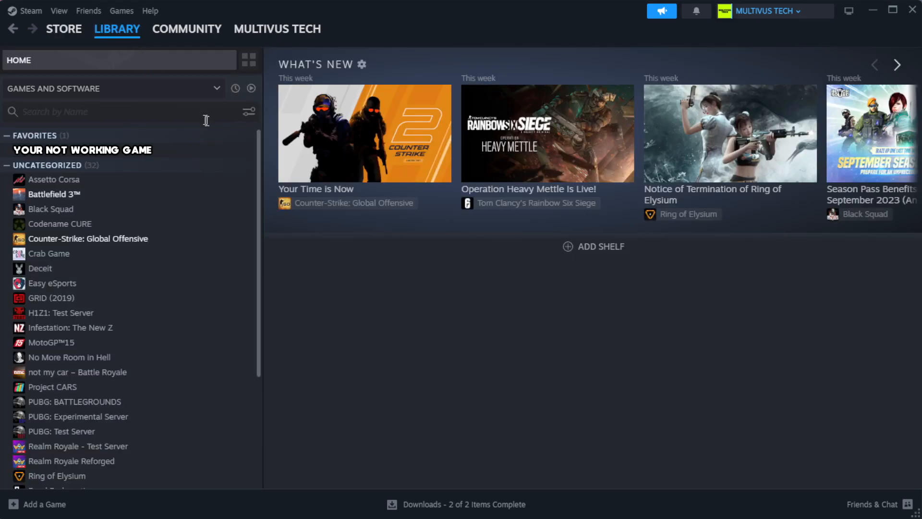
{"action": "mouse_move", "coordinate": [227, 158]}
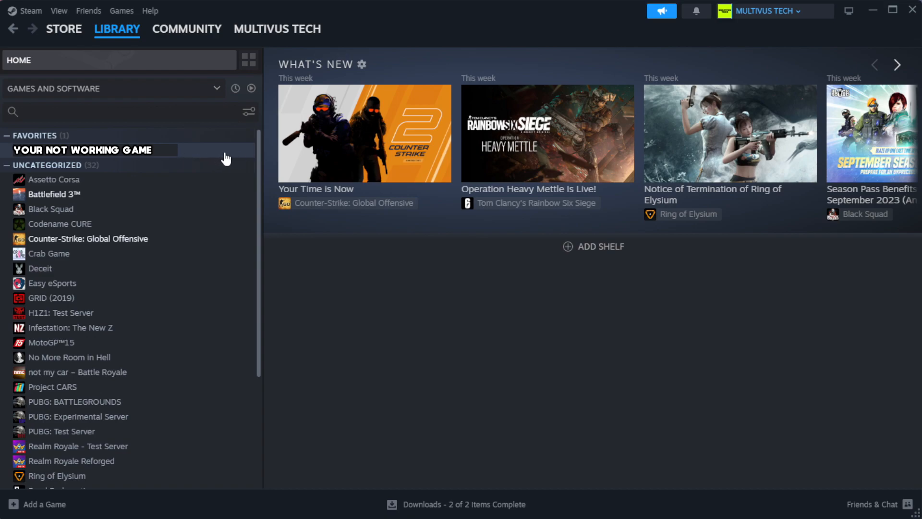
{"action": "right_click", "coordinate": [83, 150]}
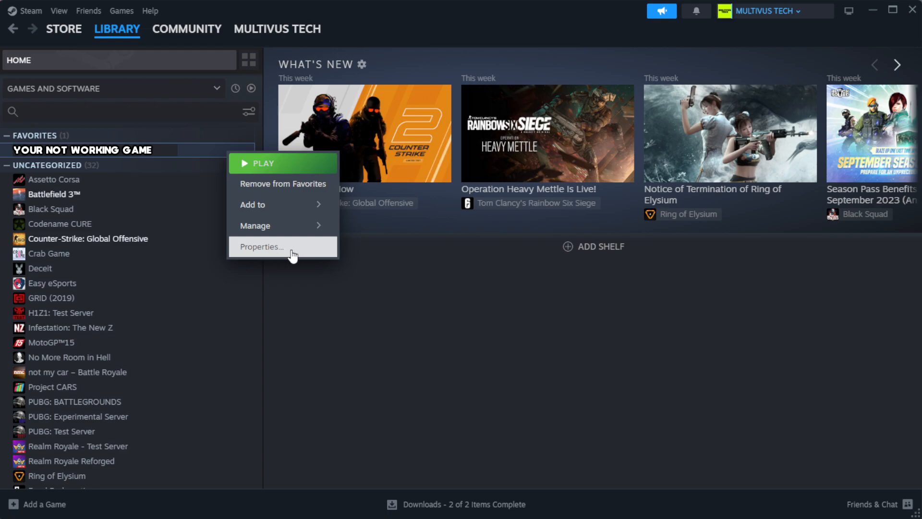
{"action": "left_click", "coordinate": [261, 247]}
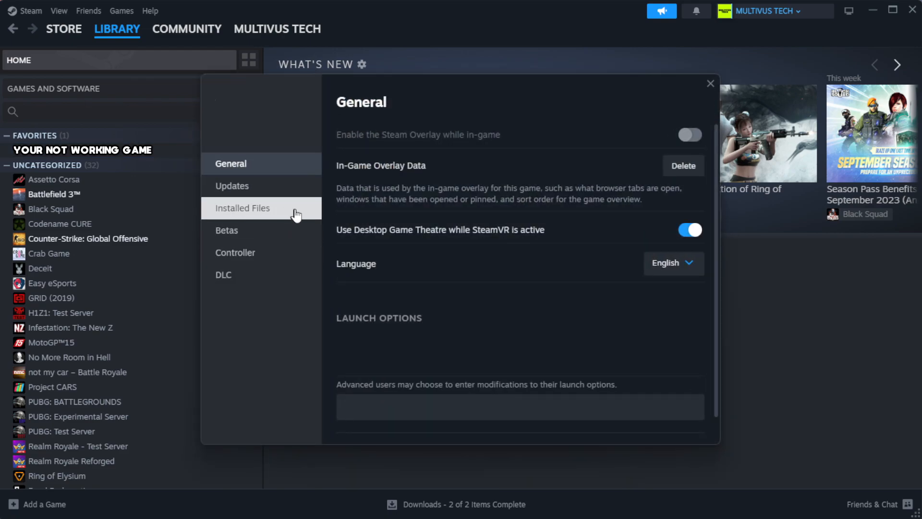
{"action": "mouse_move", "coordinate": [302, 216]}
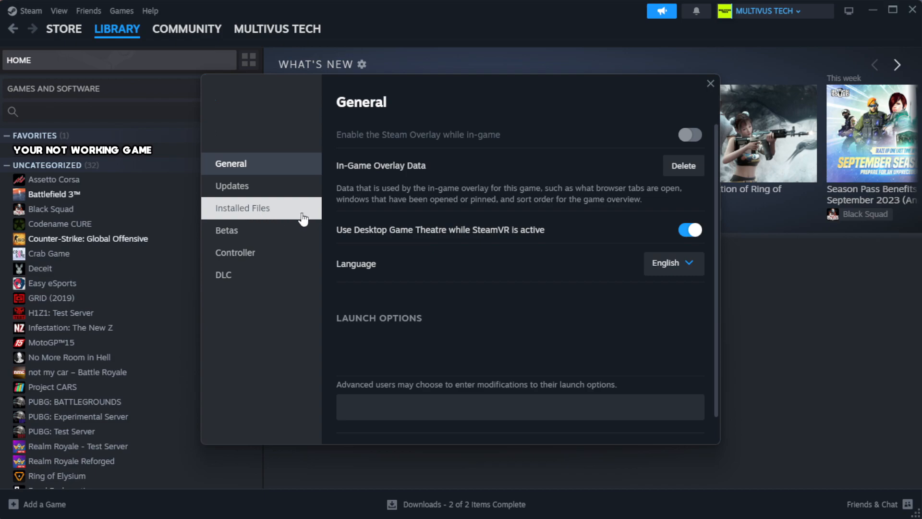
Verify integrity of the game's installed files, validating all 1039 files.
{"action": "left_click", "coordinate": [242, 207]}
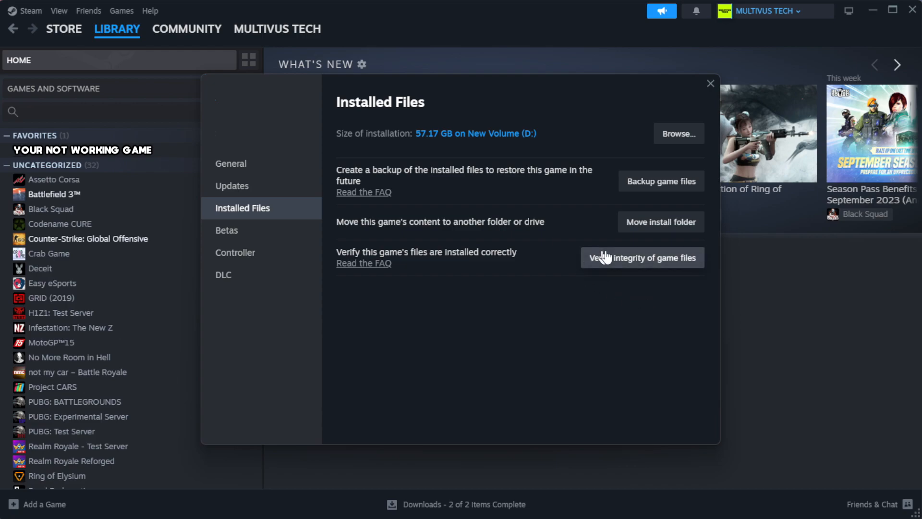
{"action": "mouse_move", "coordinate": [645, 266]}
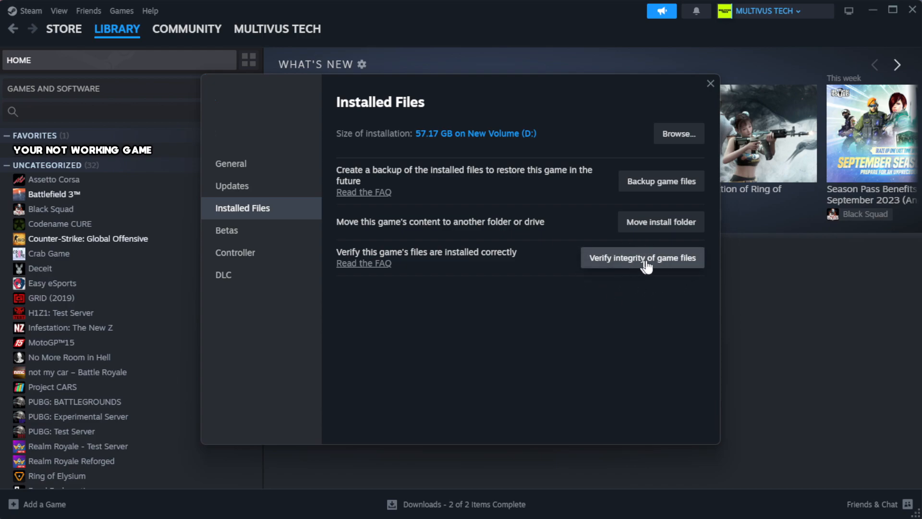
{"action": "left_click", "coordinate": [641, 258]}
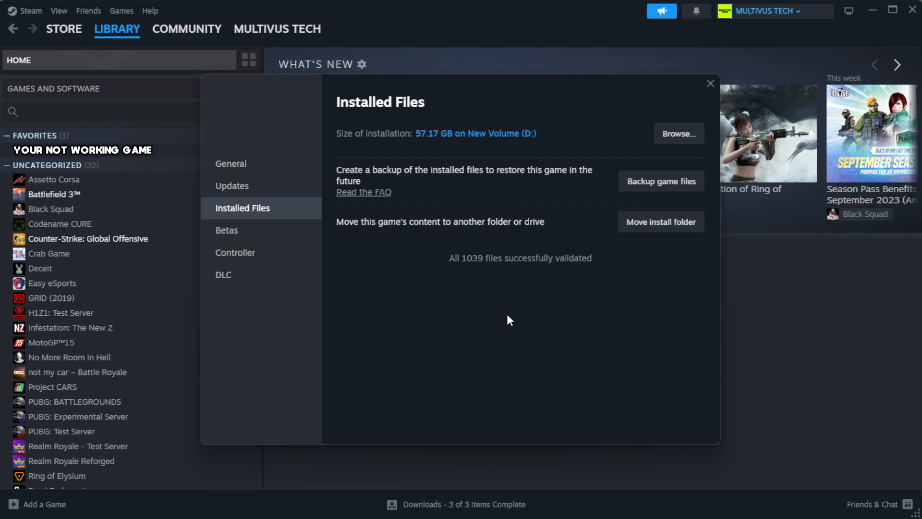
{"action": "mouse_move", "coordinate": [524, 284]}
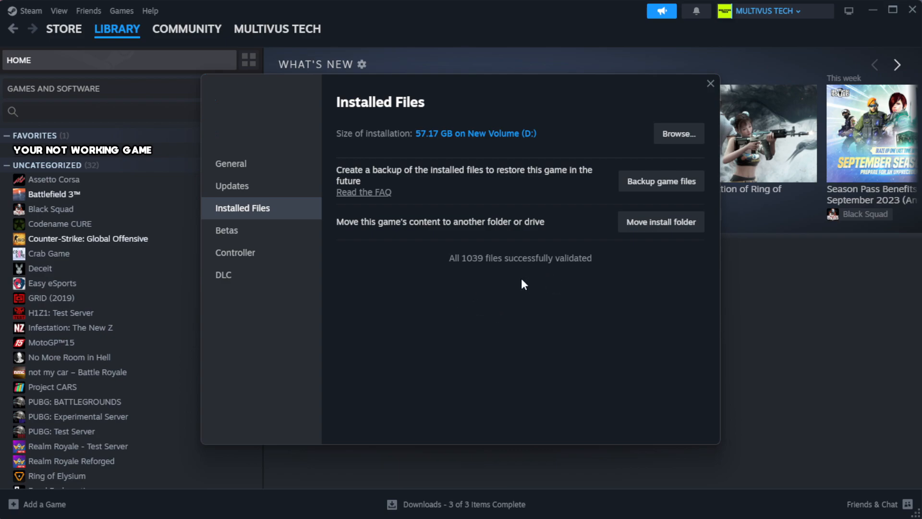
{"action": "mouse_move", "coordinate": [677, 134]}
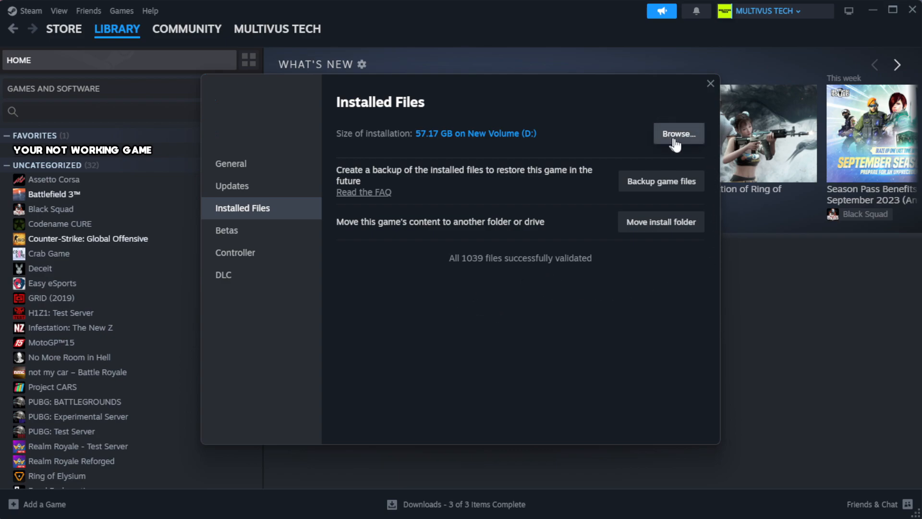
Browse to the install folder and bring up Properties for the YOUR NOT WORKING GAME shortcut.
{"action": "left_click", "coordinate": [677, 132]}
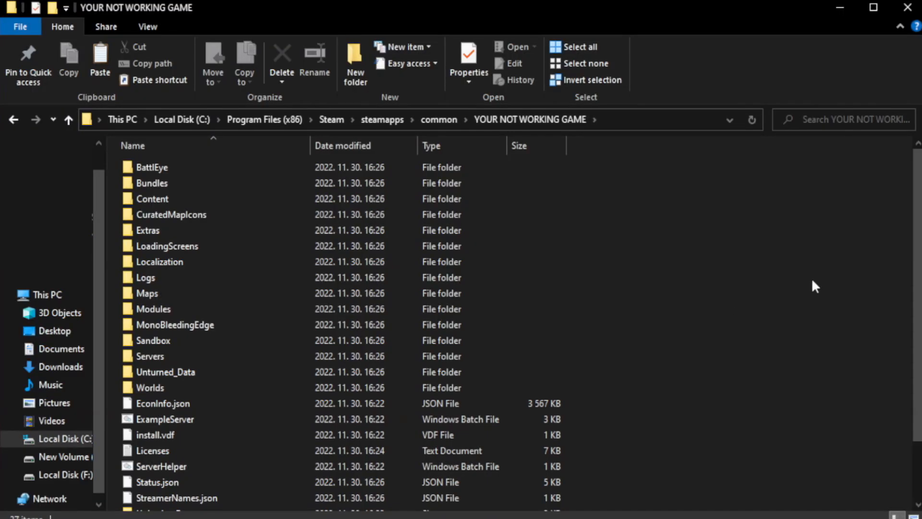
{"action": "scroll", "scroll_direction": "down", "scroll_amount": 3}
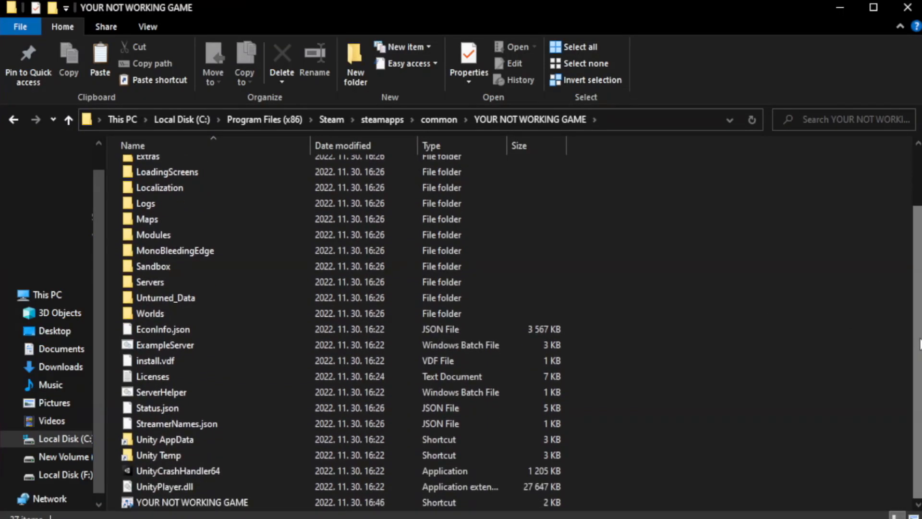
{"action": "left_click", "coordinate": [192, 502]}
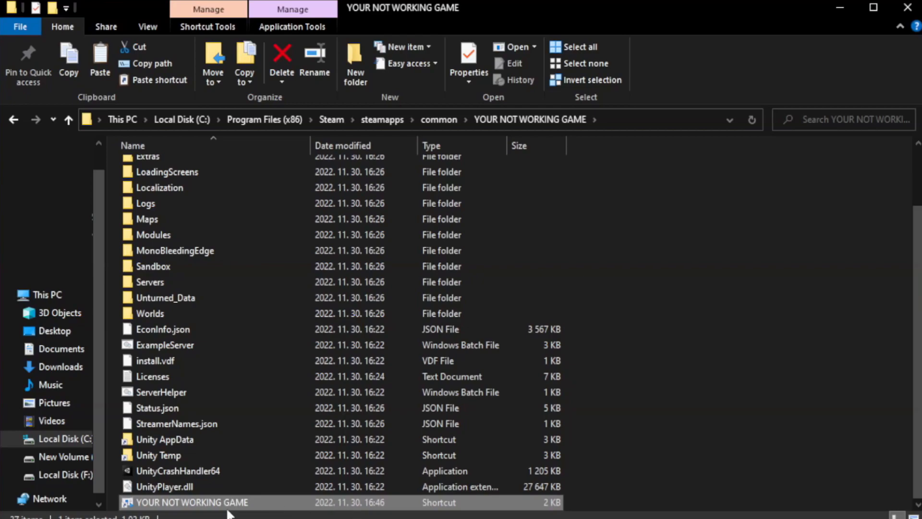
{"action": "right_click", "coordinate": [191, 502]}
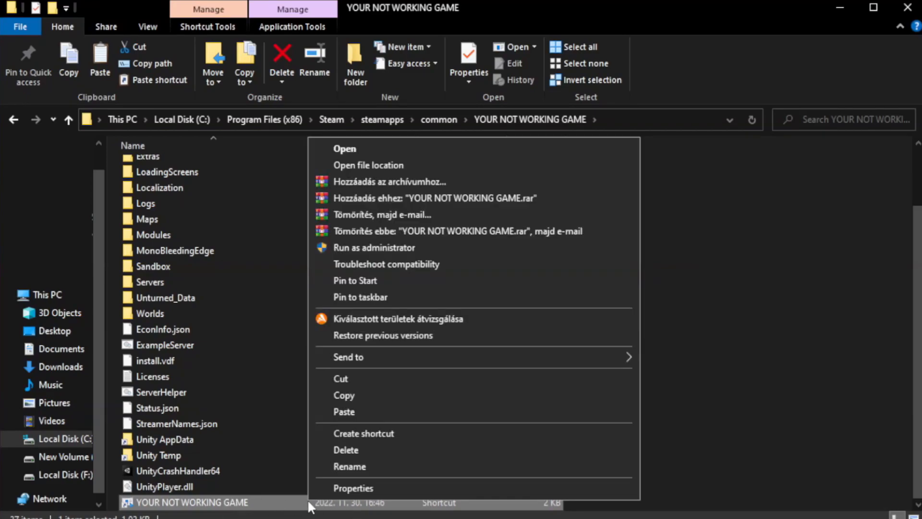
{"action": "mouse_move", "coordinate": [471, 492]}
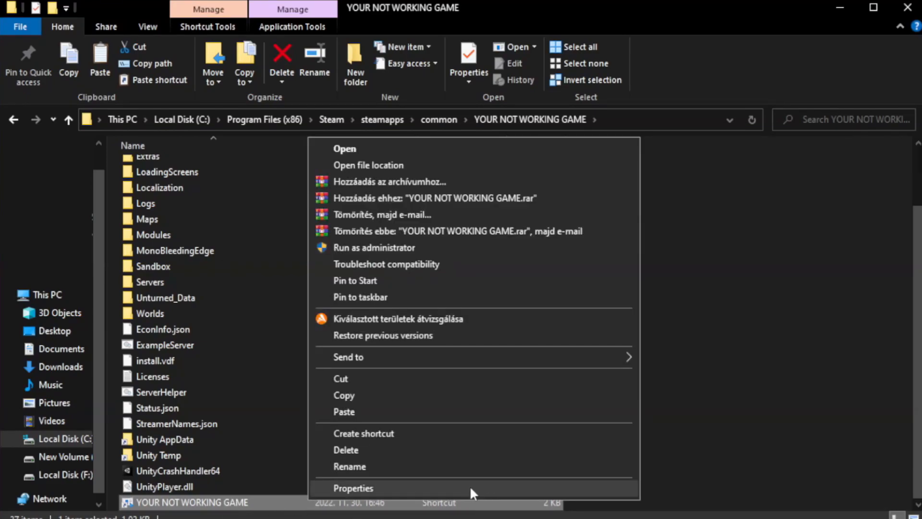
{"action": "left_click", "coordinate": [352, 488]}
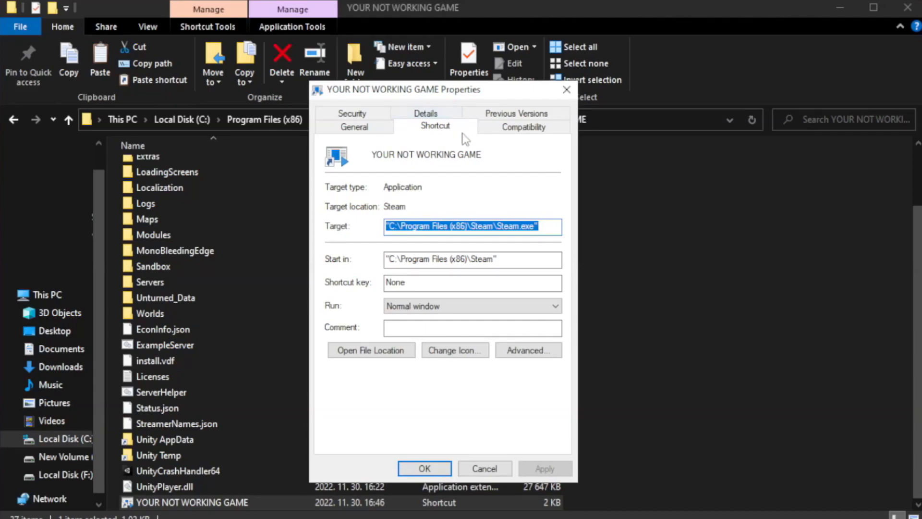
{"action": "mouse_move", "coordinate": [522, 126]}
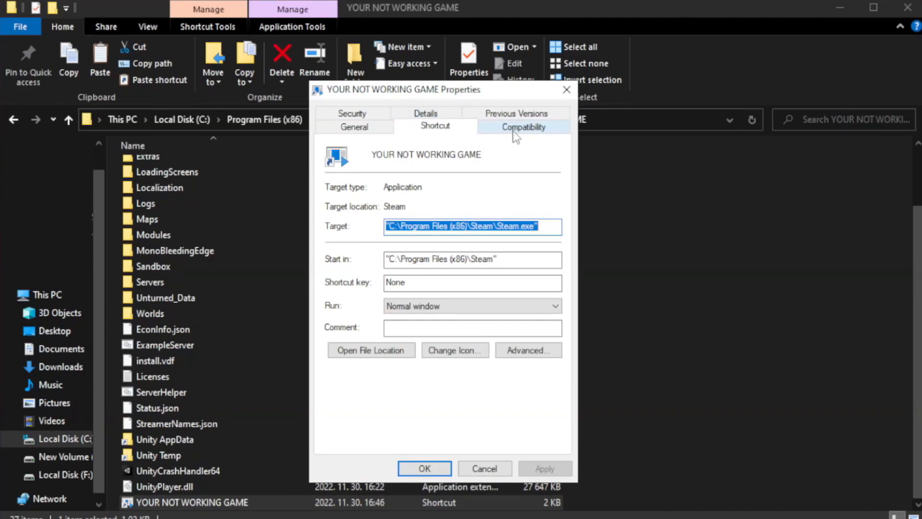
Set Windows 8 compatibility mode, disable fullscreen optimizations and run as administrator.
{"action": "left_click", "coordinate": [523, 126]}
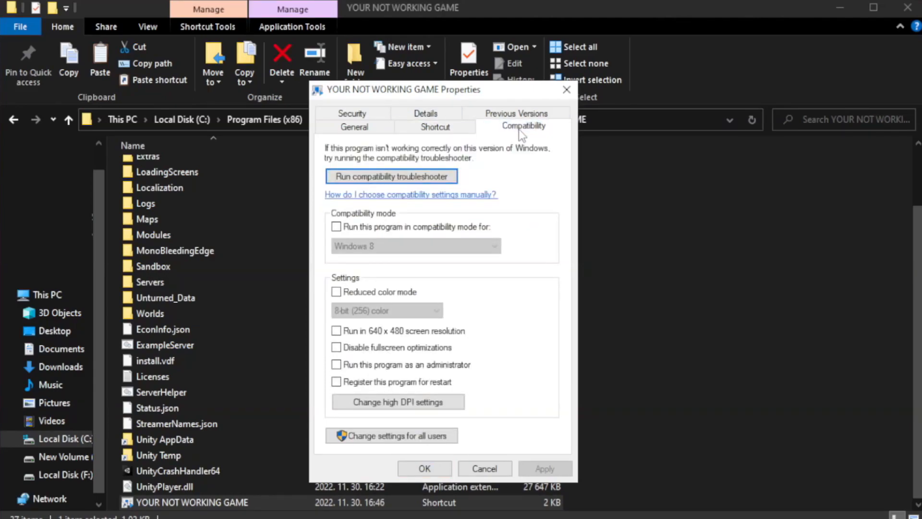
{"action": "mouse_move", "coordinate": [388, 245]}
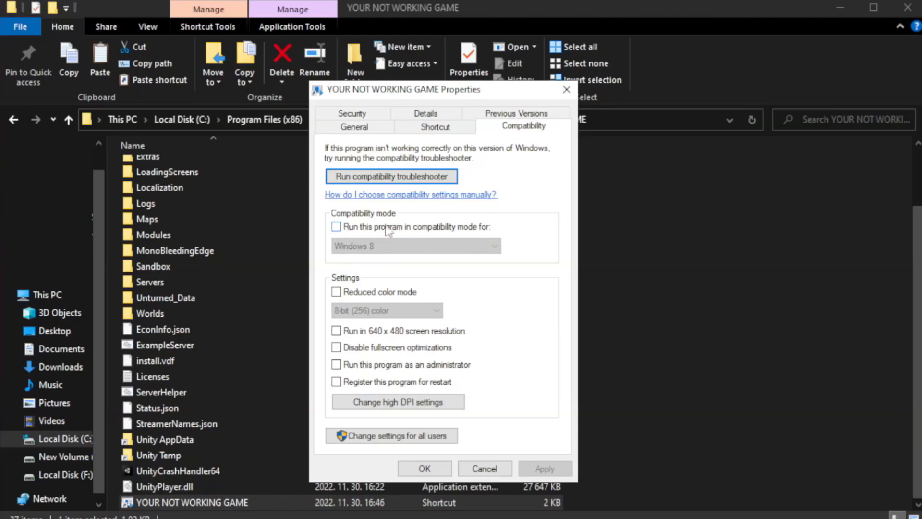
{"action": "left_click", "coordinate": [336, 226]}
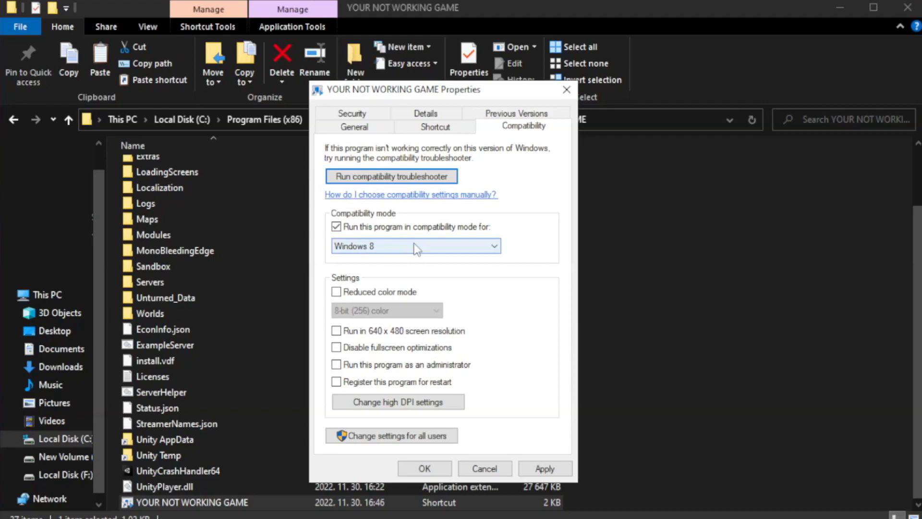
{"action": "left_click", "coordinate": [415, 246]}
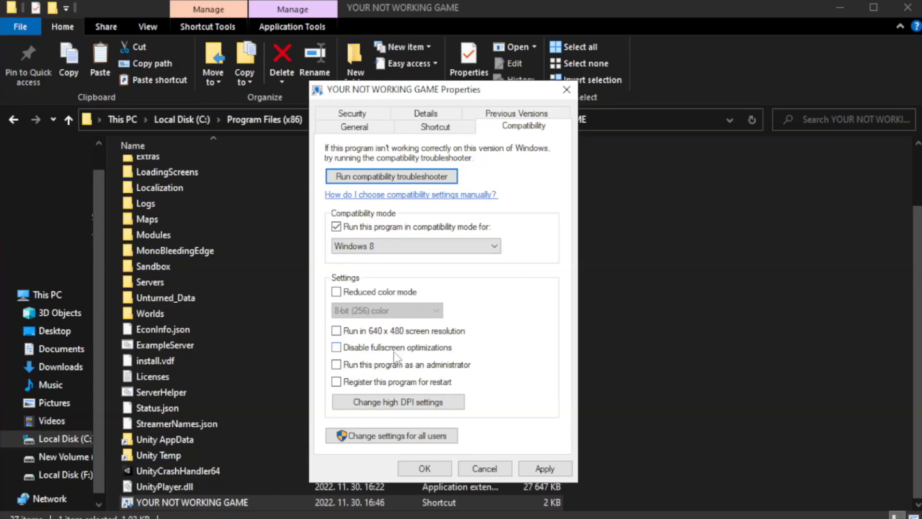
{"action": "mouse_move", "coordinate": [360, 354]}
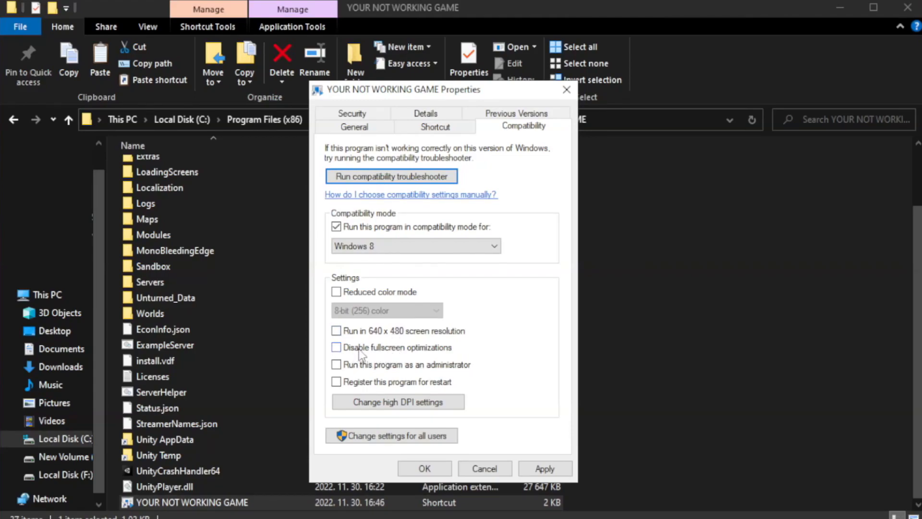
{"action": "left_click", "coordinate": [337, 347]}
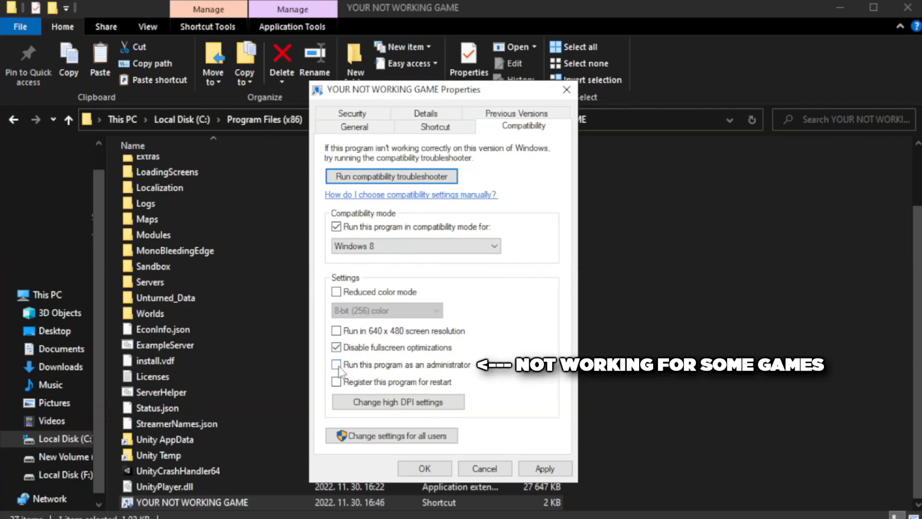
{"action": "mouse_move", "coordinate": [379, 372]}
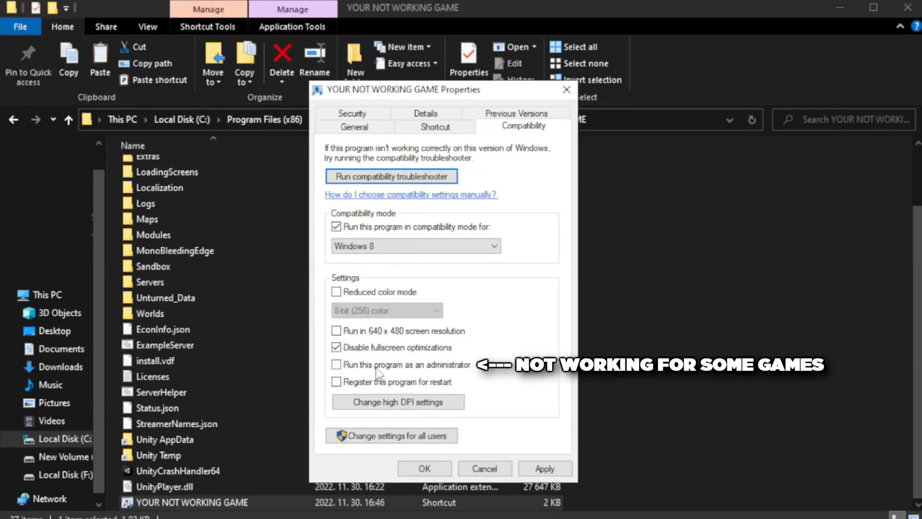
{"action": "left_click", "coordinate": [336, 365]}
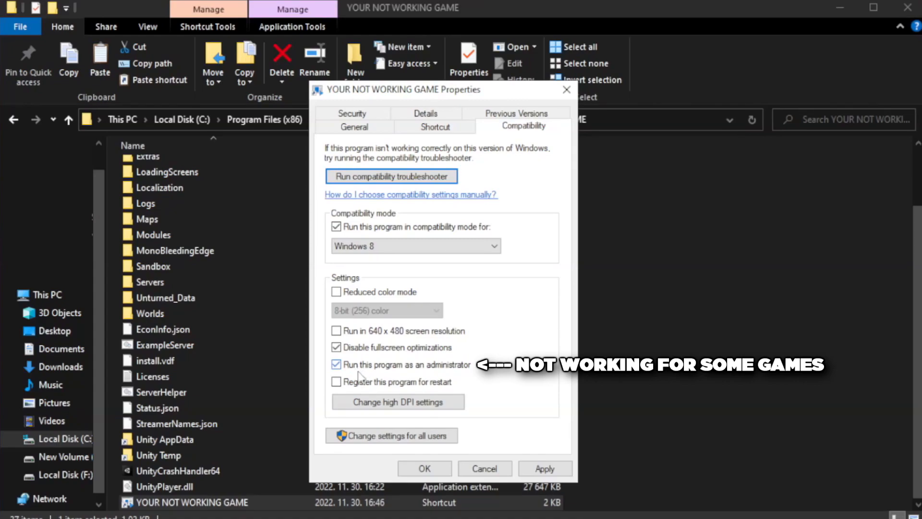
Apply the compatibility changes, confirm them and close the game folder window.
{"action": "left_click", "coordinate": [543, 468]}
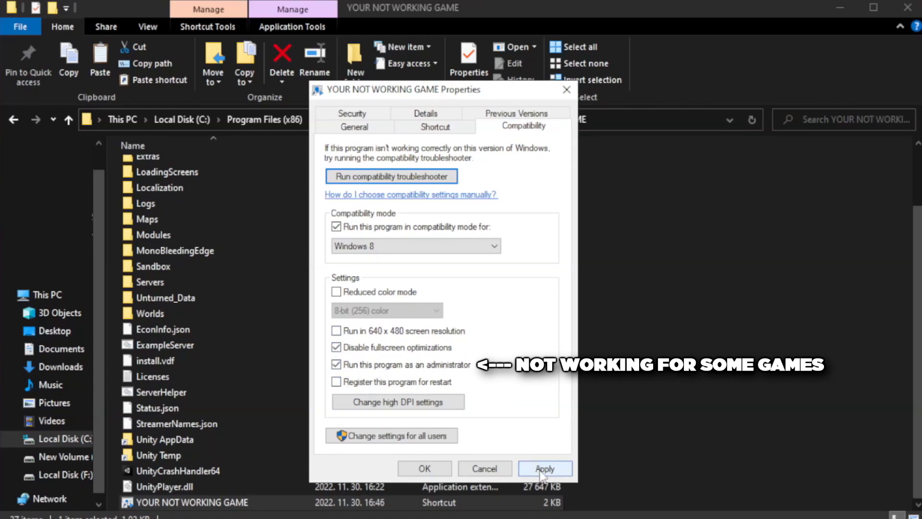
{"action": "left_click", "coordinate": [544, 468]}
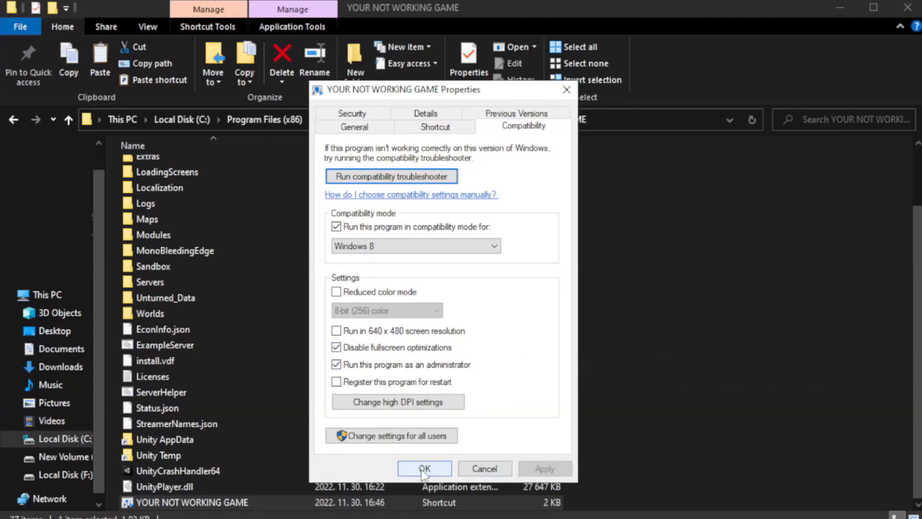
{"action": "left_click", "coordinate": [423, 469]}
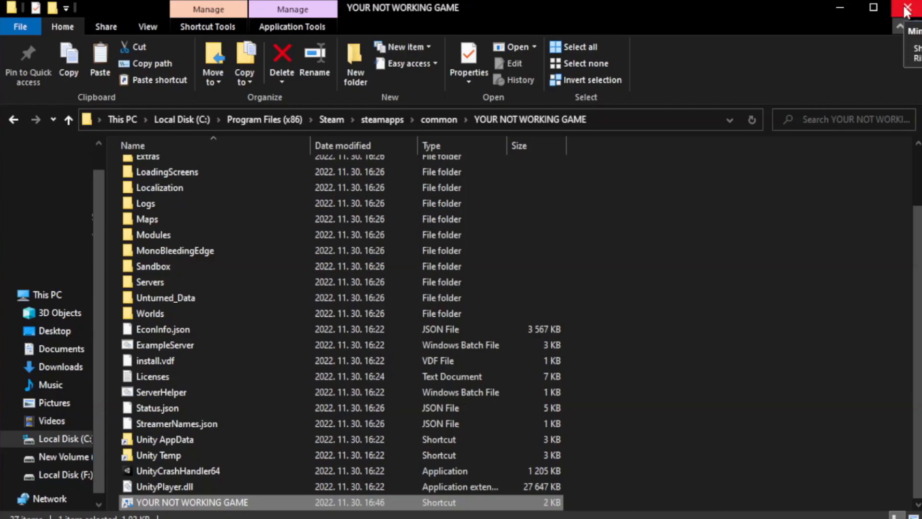
{"action": "left_click", "coordinate": [907, 8]}
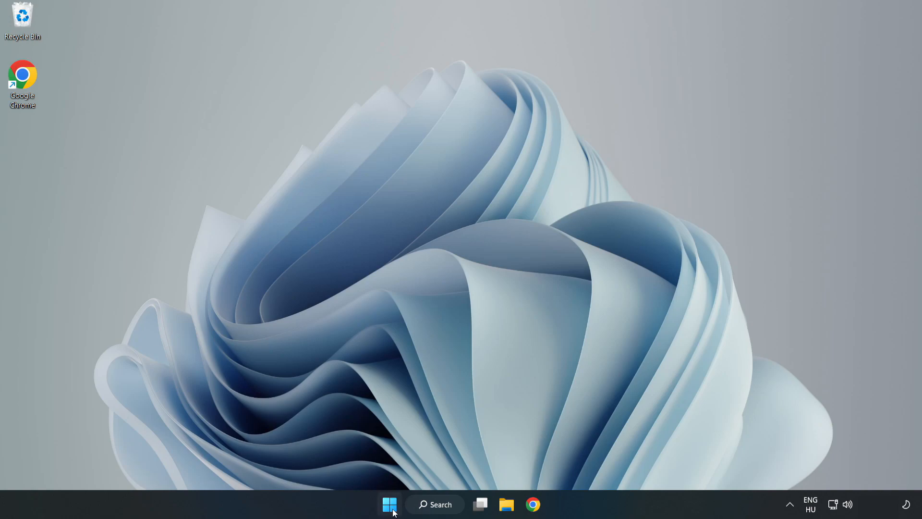
Launch Task Manager from the Start menu's quick links and show Startup apps.
{"action": "right_click", "coordinate": [389, 505]}
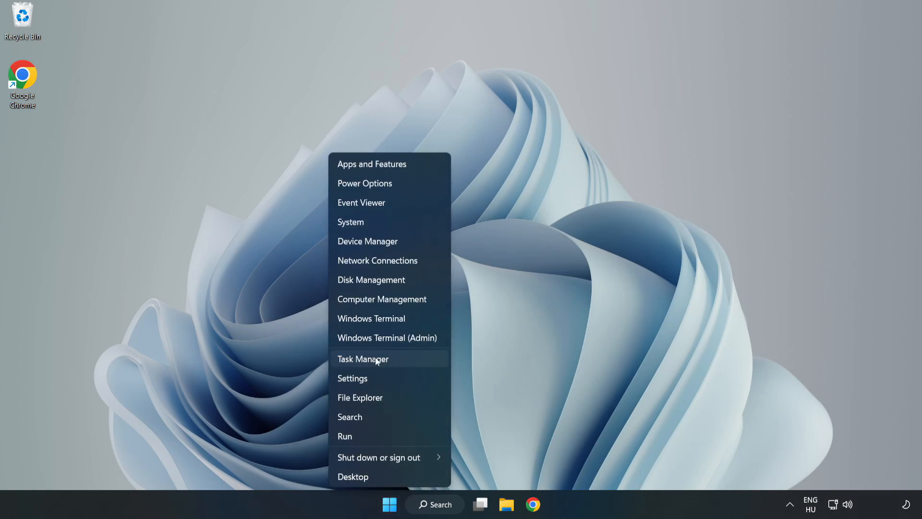
{"action": "left_click", "coordinate": [363, 358]}
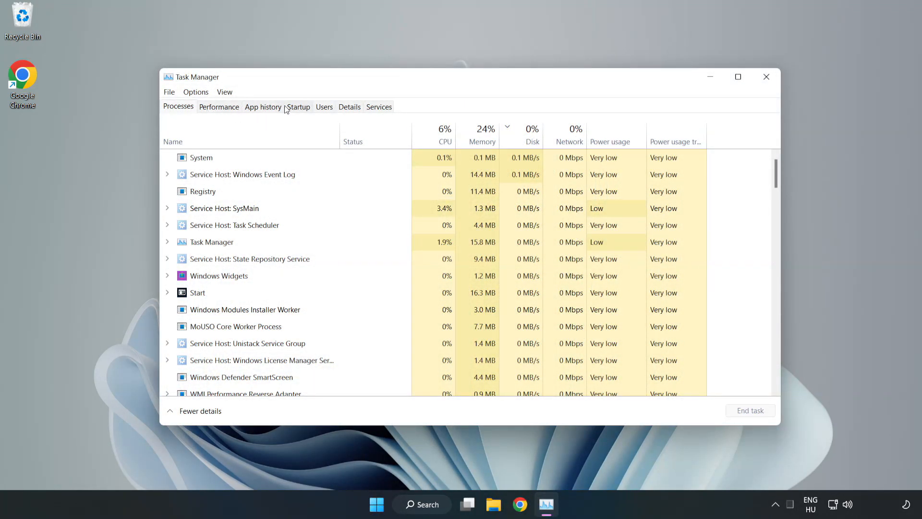
{"action": "left_click", "coordinate": [298, 107]}
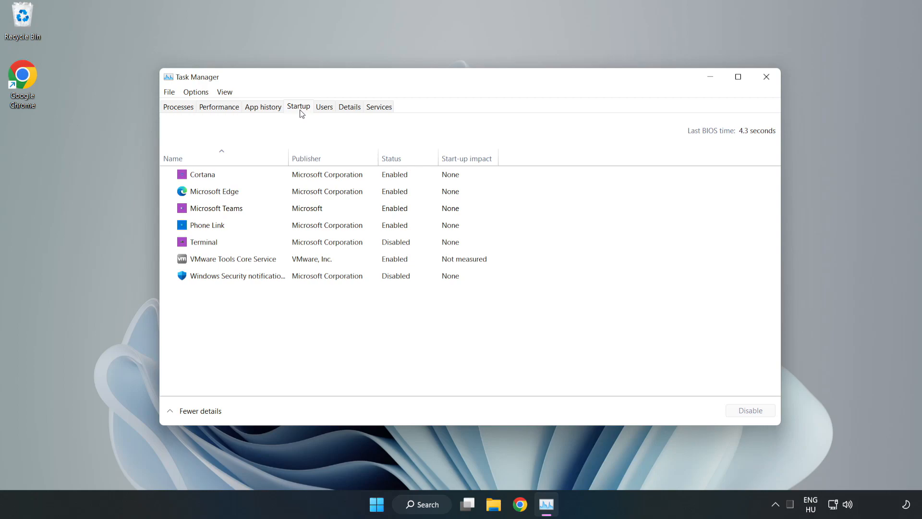
Disable Cortana, Microsoft Edge, Microsoft Teams and Phone Link at startup, then close Task Manager.
{"action": "left_click", "coordinate": [203, 173]}
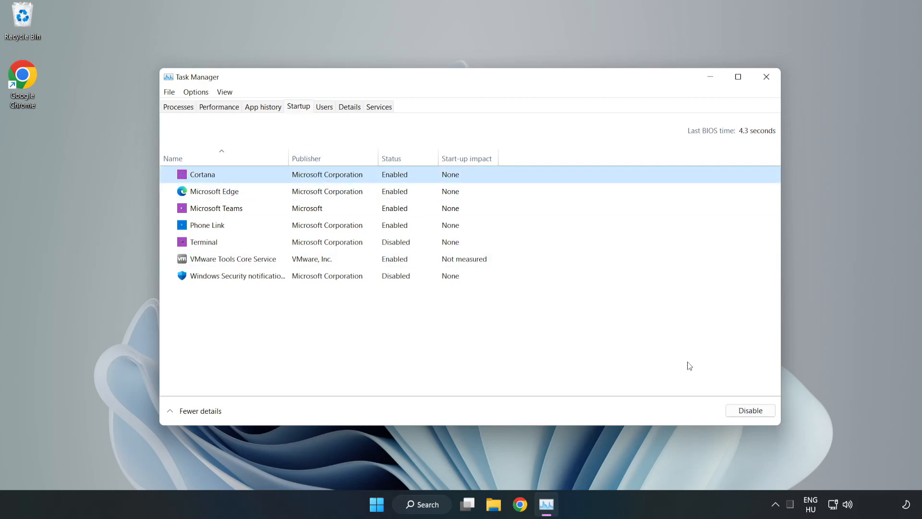
{"action": "left_click", "coordinate": [750, 410]}
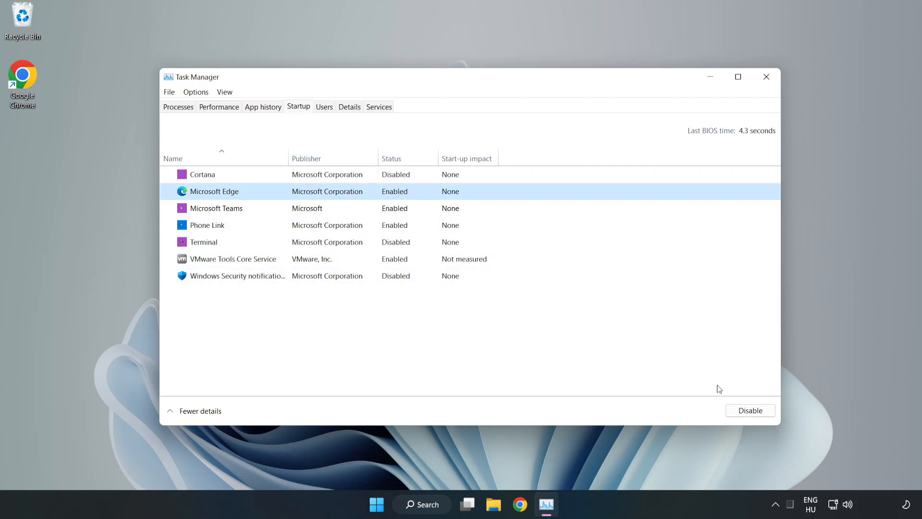
{"action": "left_click", "coordinate": [749, 410]}
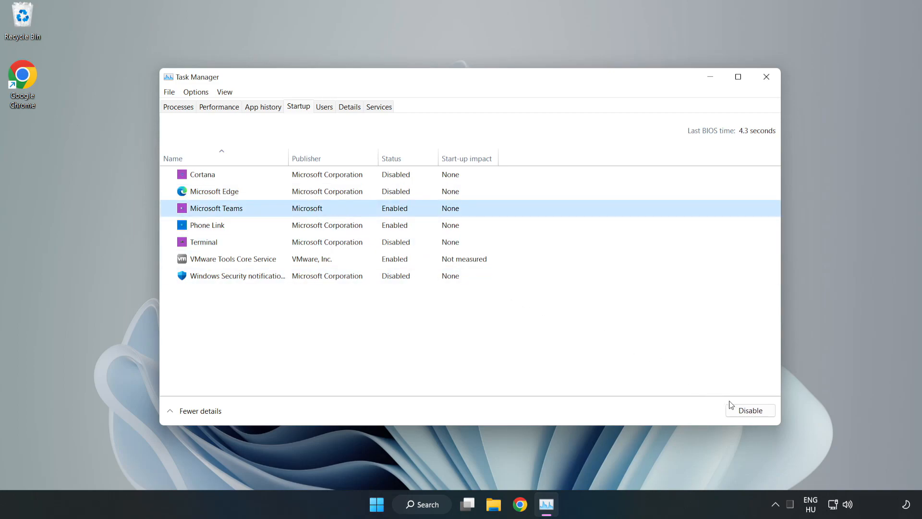
{"action": "left_click", "coordinate": [750, 410]}
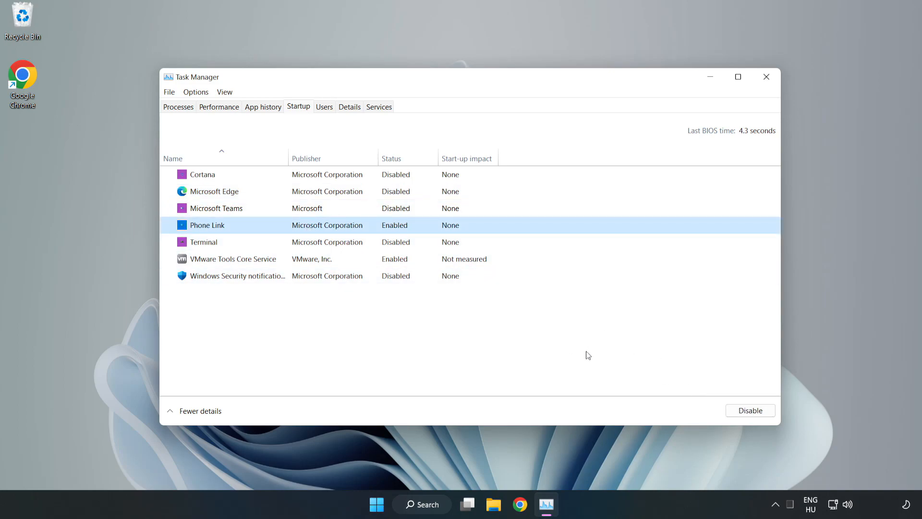
{"action": "left_click", "coordinate": [749, 410]}
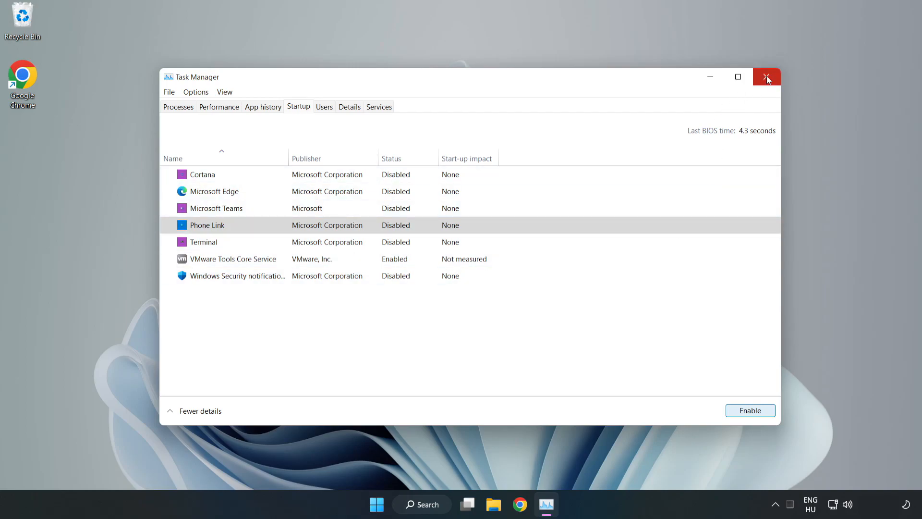
{"action": "left_click", "coordinate": [766, 77]}
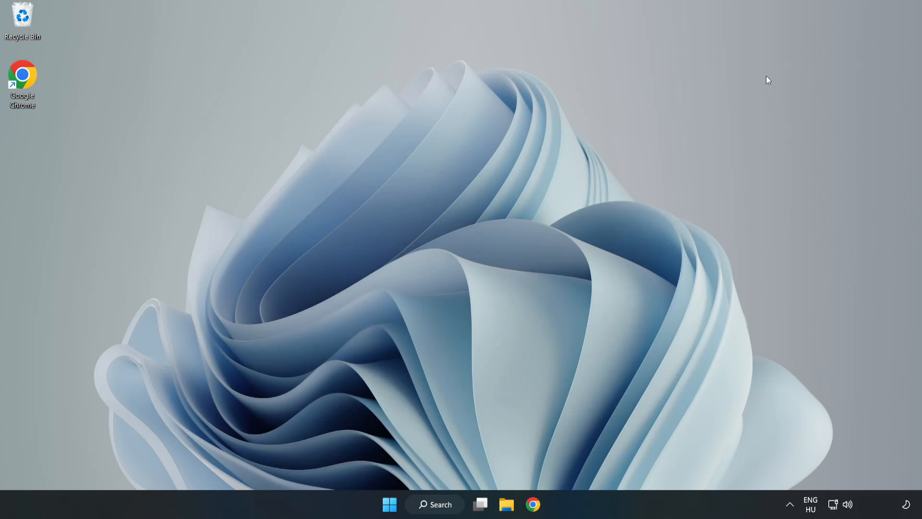
Find Windows Security via search and go to its Virus & threat protection page.
{"action": "left_click", "coordinate": [434, 504]}
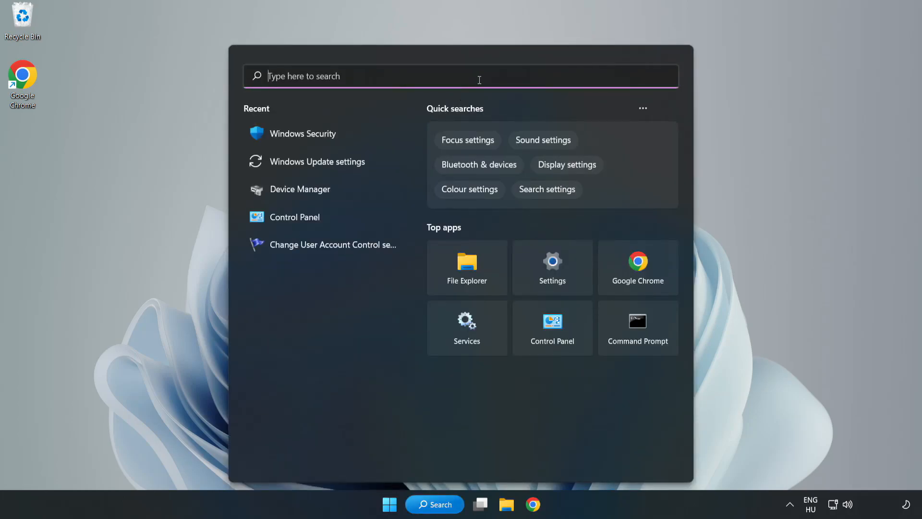
{"action": "type", "text": "secu"}
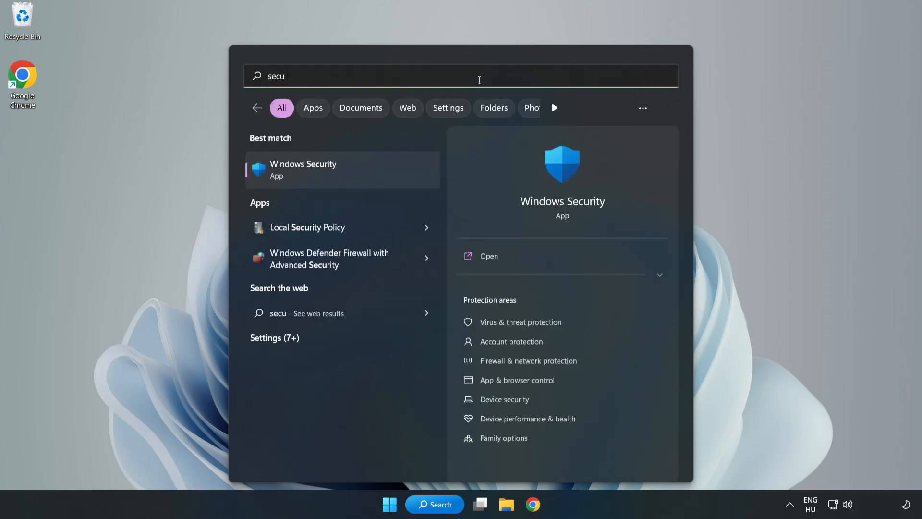
{"action": "type", "text": "rity"}
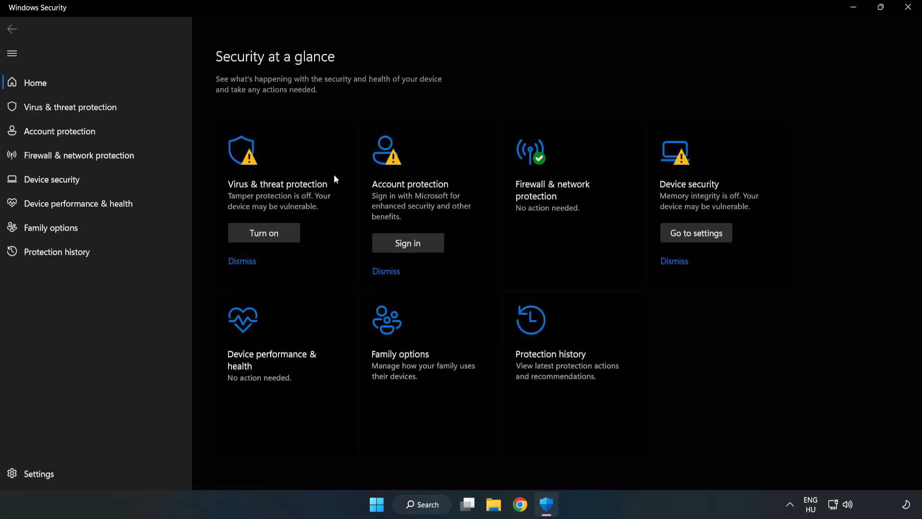
{"action": "mouse_move", "coordinate": [69, 106]}
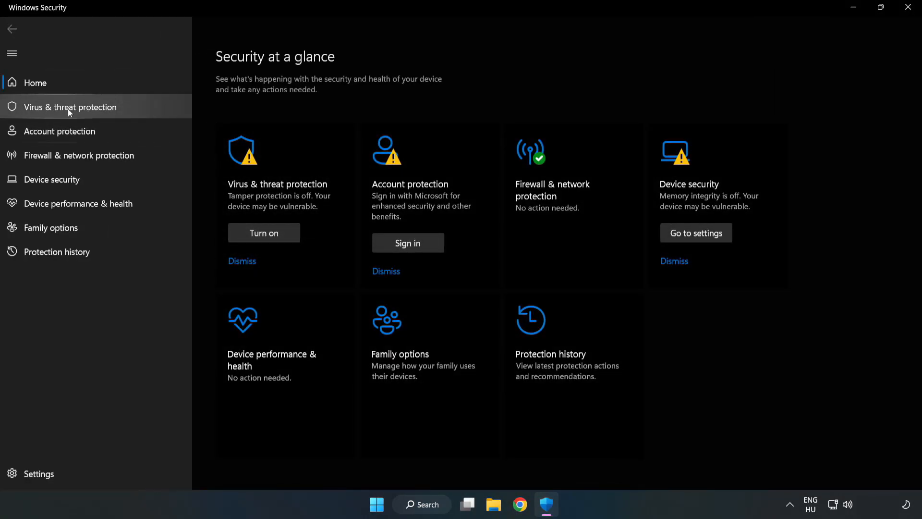
{"action": "mouse_move", "coordinate": [60, 114]}
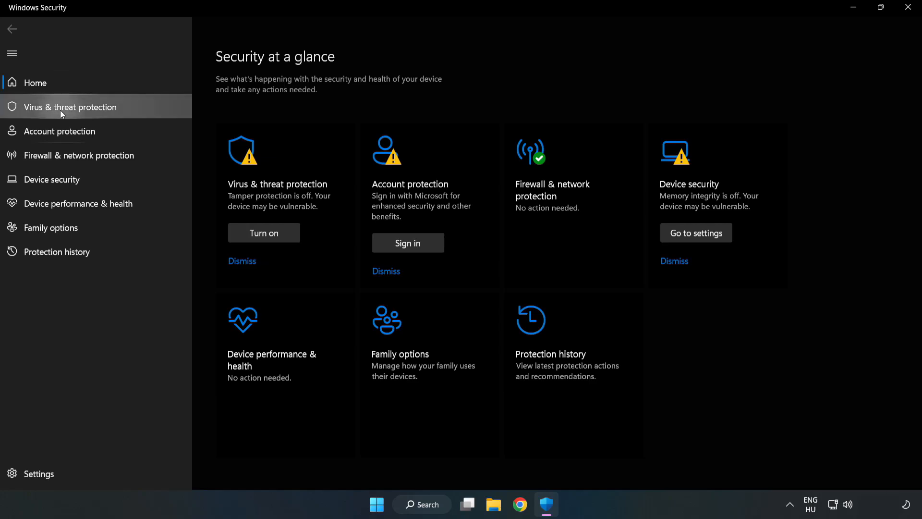
{"action": "left_click", "coordinate": [69, 106]}
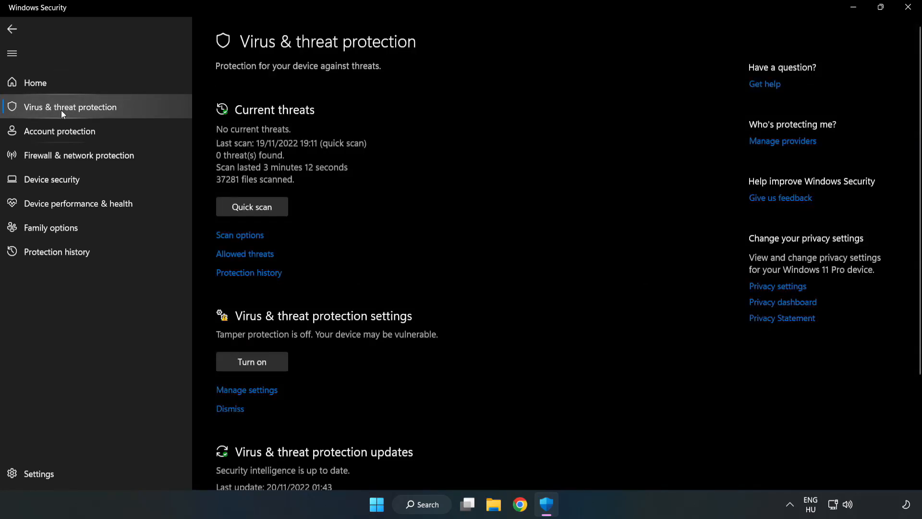
Enter Manage settings and bring the Exclusions section into view.
{"action": "scroll", "scroll_direction": "down", "scroll_amount": 3}
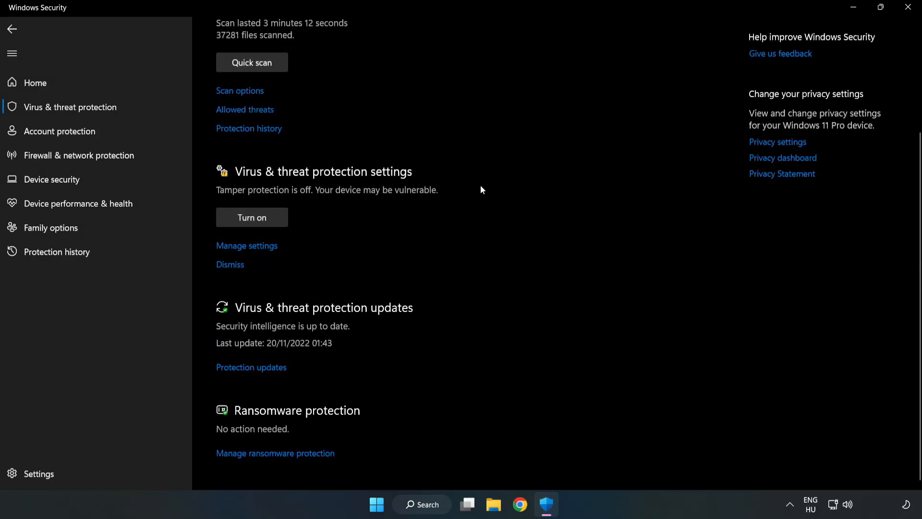
{"action": "mouse_move", "coordinate": [247, 245]}
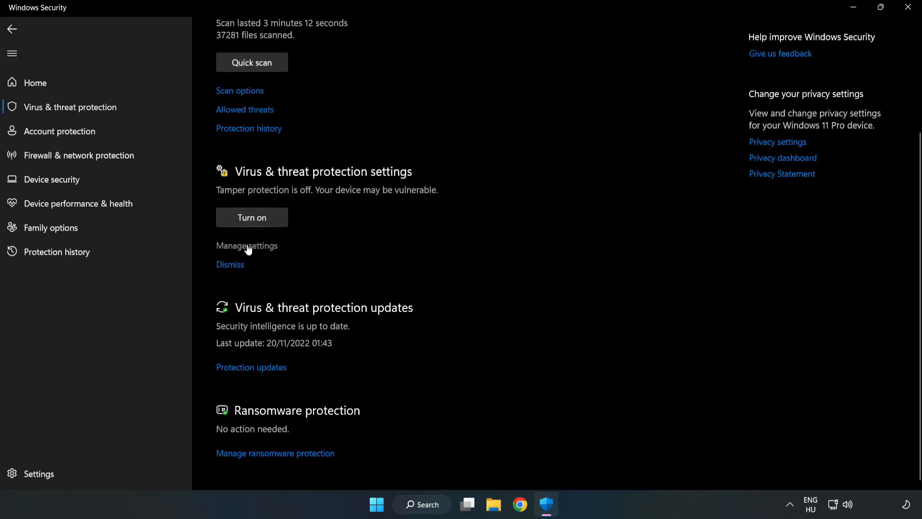
{"action": "left_click", "coordinate": [247, 245]}
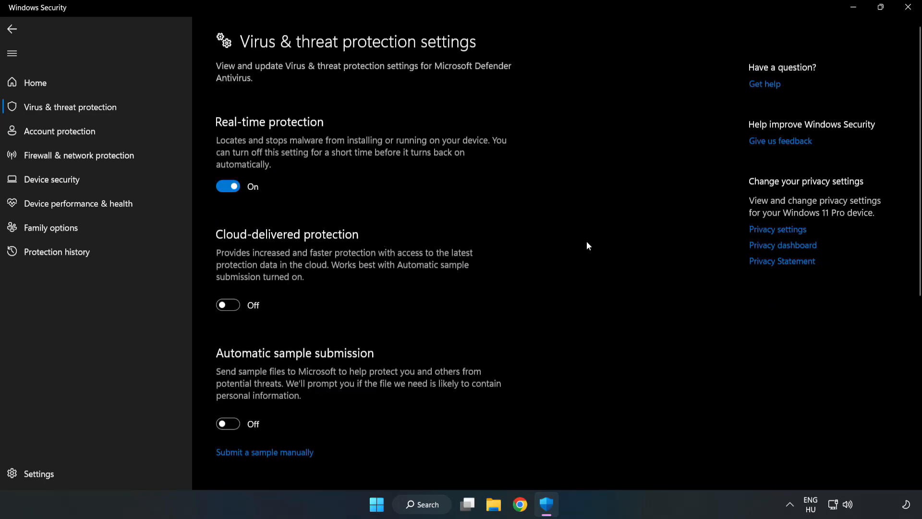
{"action": "scroll", "scroll_direction": "down", "scroll_amount": 3}
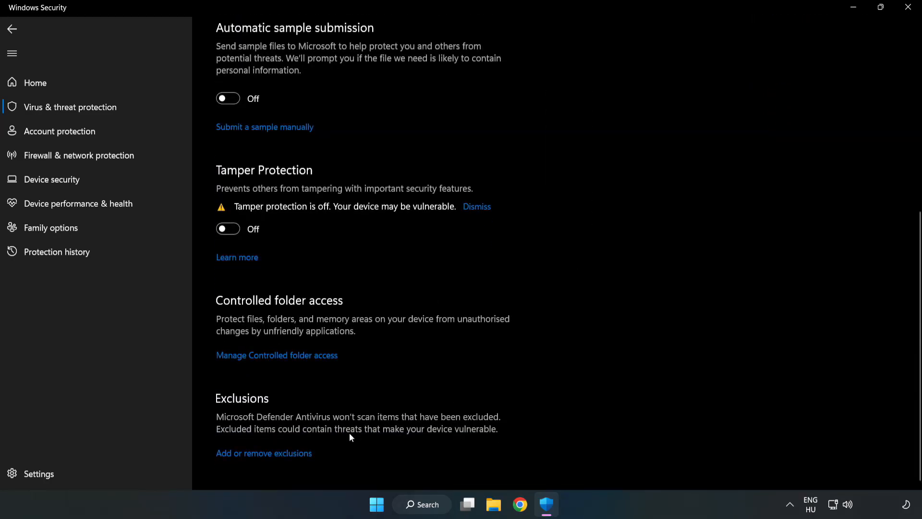
{"action": "mouse_move", "coordinate": [278, 458]}
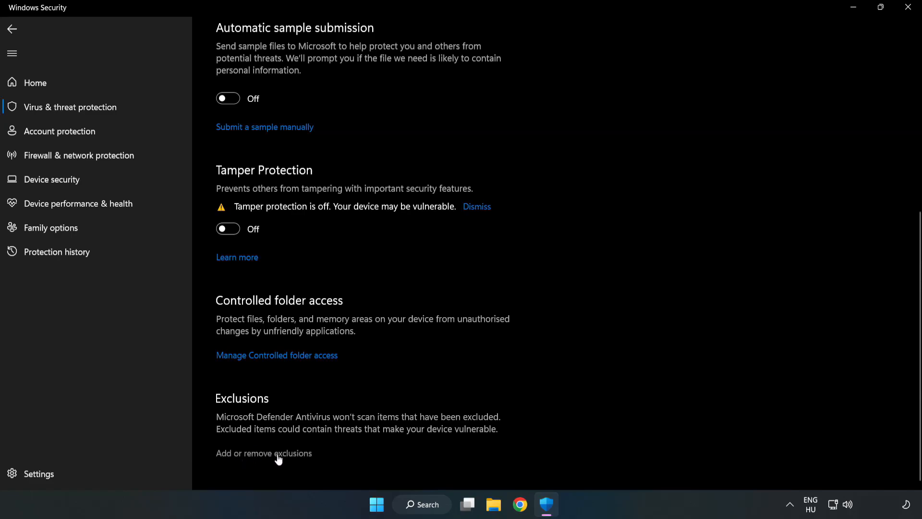
Begin adding a new File exclusion from the Add or remove exclusions list.
{"action": "left_click", "coordinate": [263, 452]}
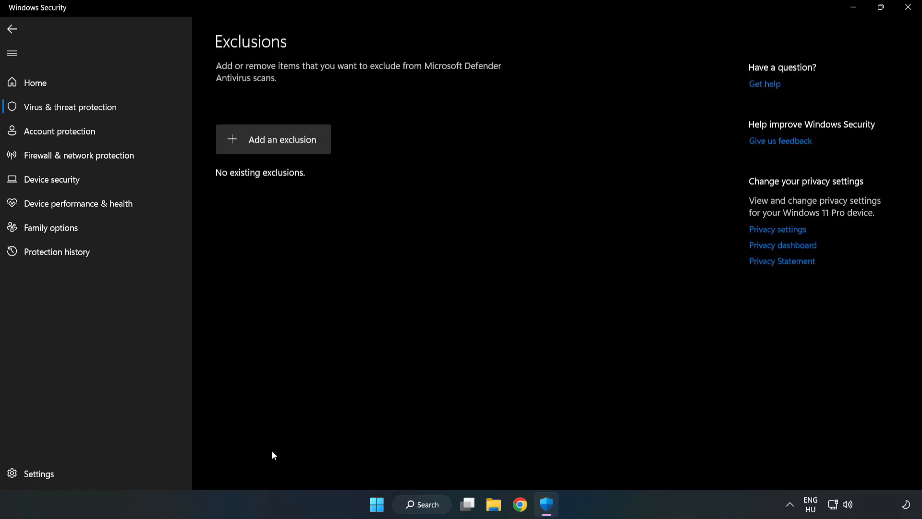
{"action": "mouse_move", "coordinate": [296, 141]}
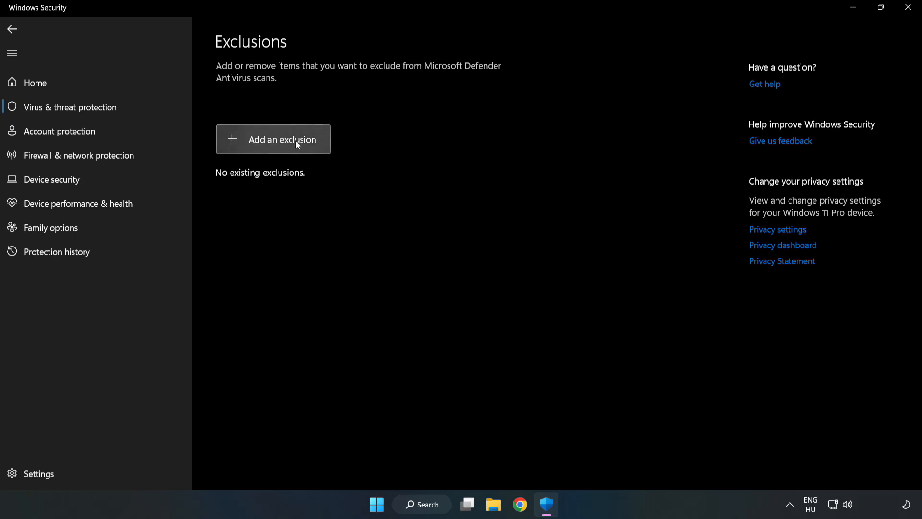
{"action": "left_click", "coordinate": [282, 139]}
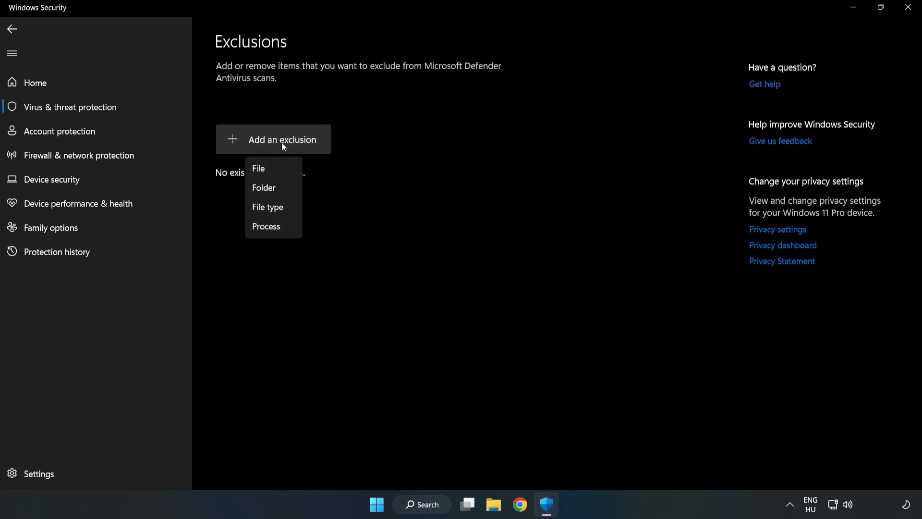
{"action": "mouse_move", "coordinate": [258, 169]}
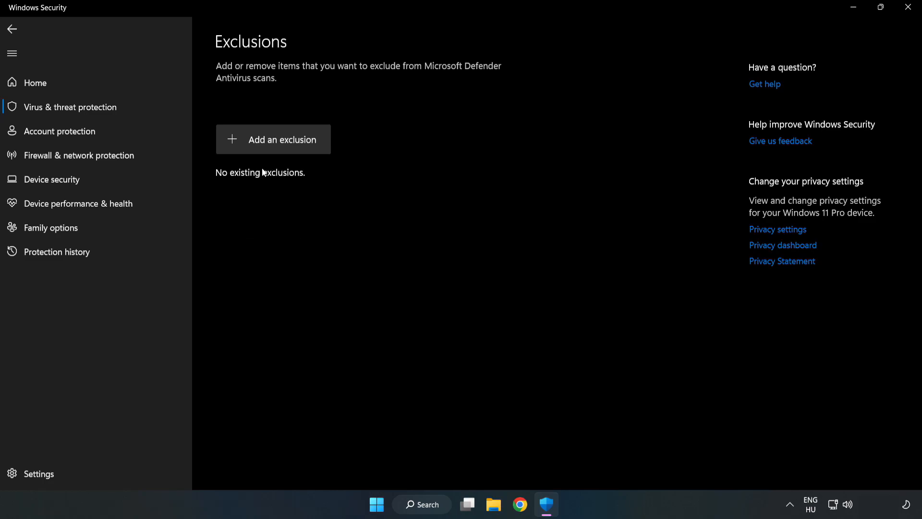
{"action": "left_click", "coordinate": [273, 139]}
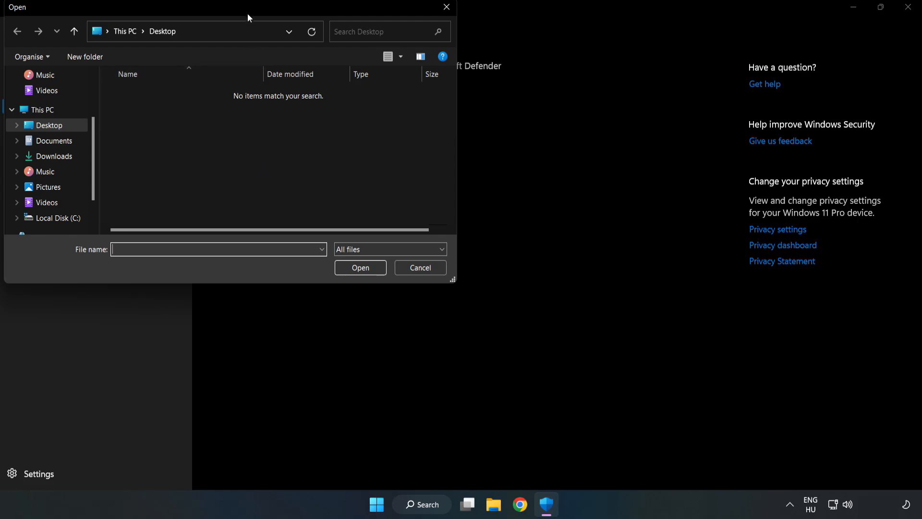
{"action": "left_click_drag", "start_coordinate": [247, 7], "coordinate": [405, 101]}
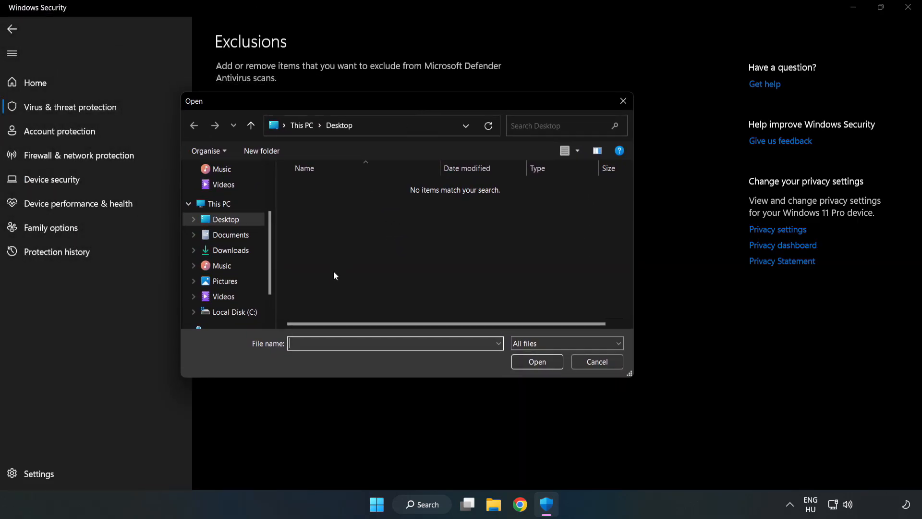
Exclude the shortcut in C:\Program Files (x86)\NOT WORKING APP, then close Windows Security.
{"action": "left_click", "coordinate": [232, 311]}
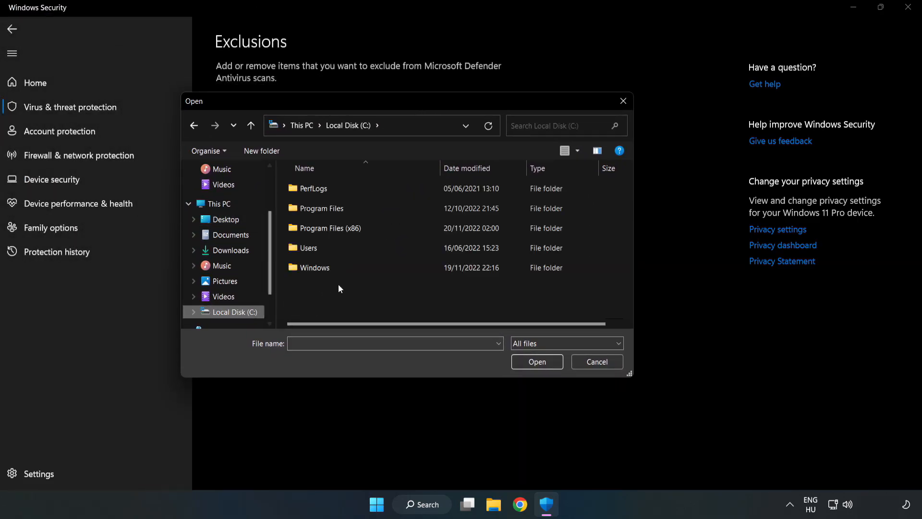
{"action": "double_click", "coordinate": [328, 228]}
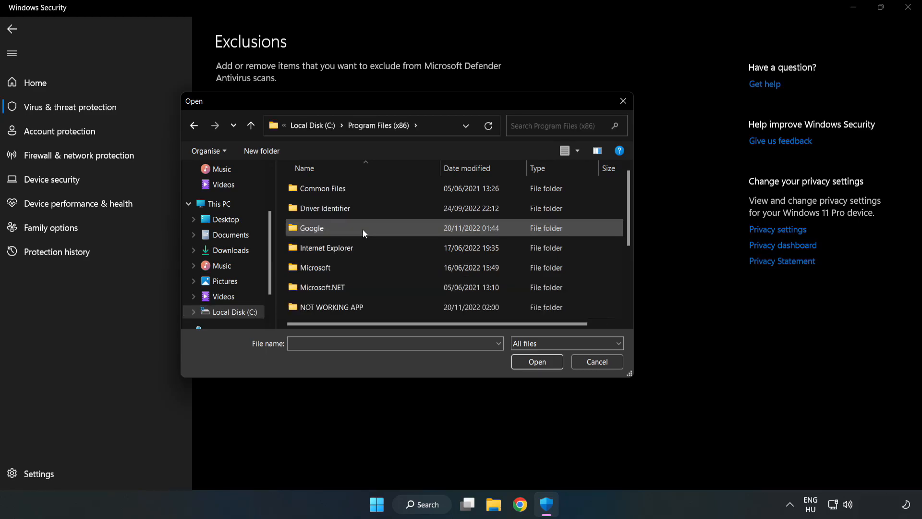
{"action": "double_click", "coordinate": [331, 306]}
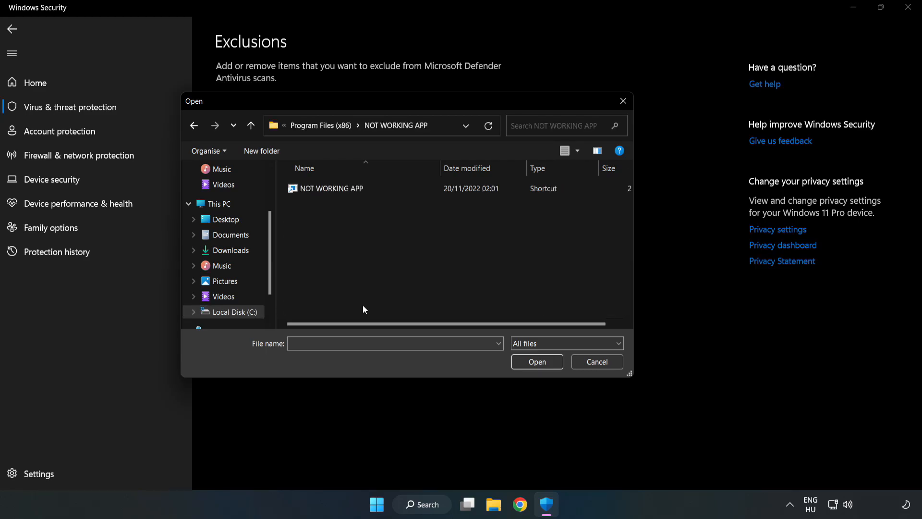
{"action": "left_click", "coordinate": [331, 189]}
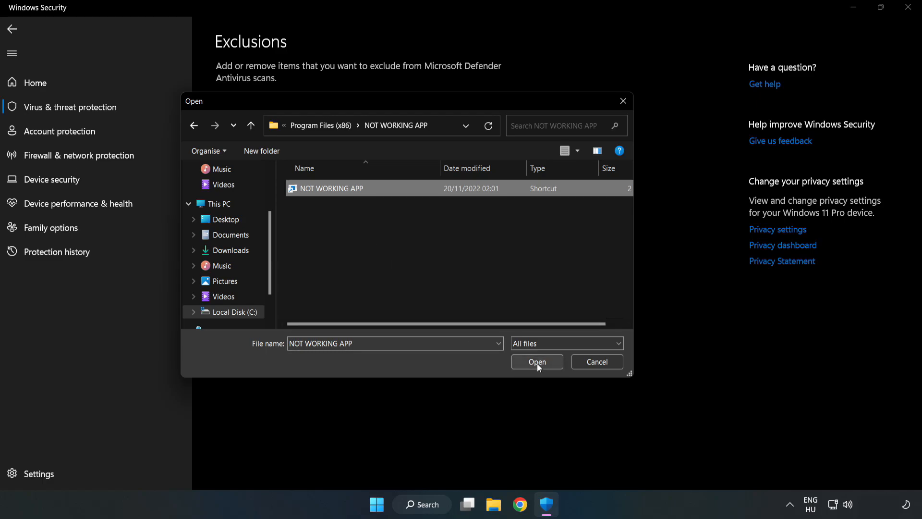
{"action": "left_click", "coordinate": [536, 361]}
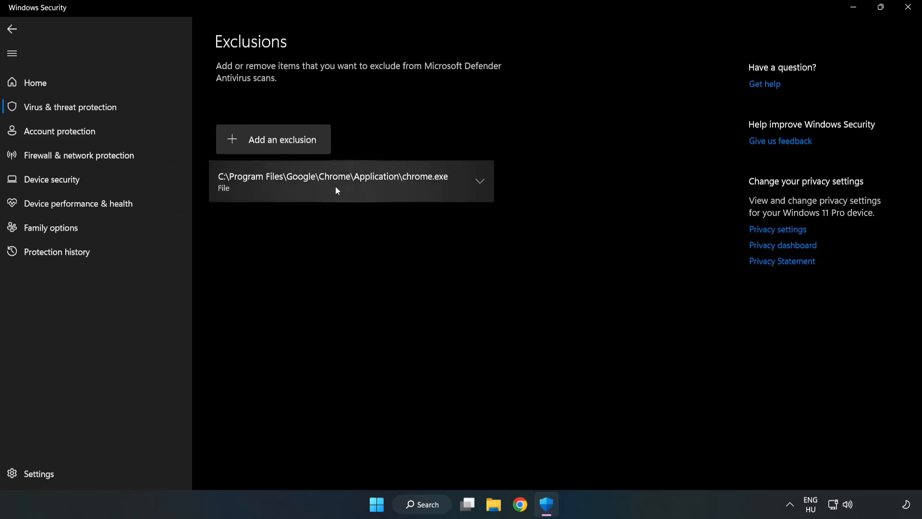
{"action": "mouse_move", "coordinate": [576, 238]}
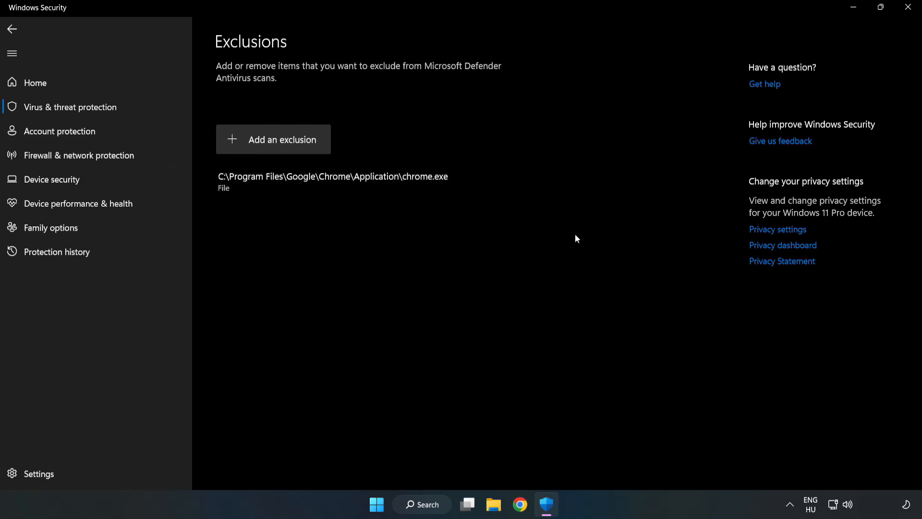
{"action": "mouse_move", "coordinate": [907, 7]}
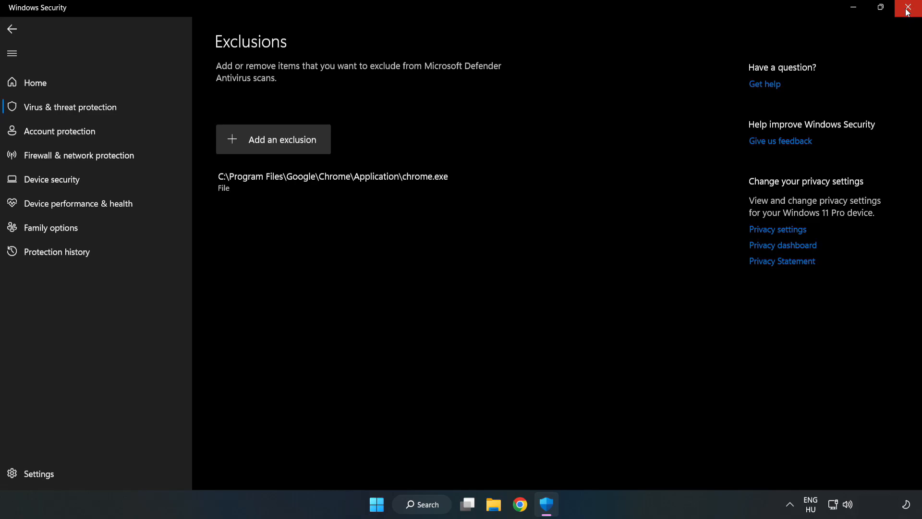
{"action": "mouse_move", "coordinate": [911, 8]}
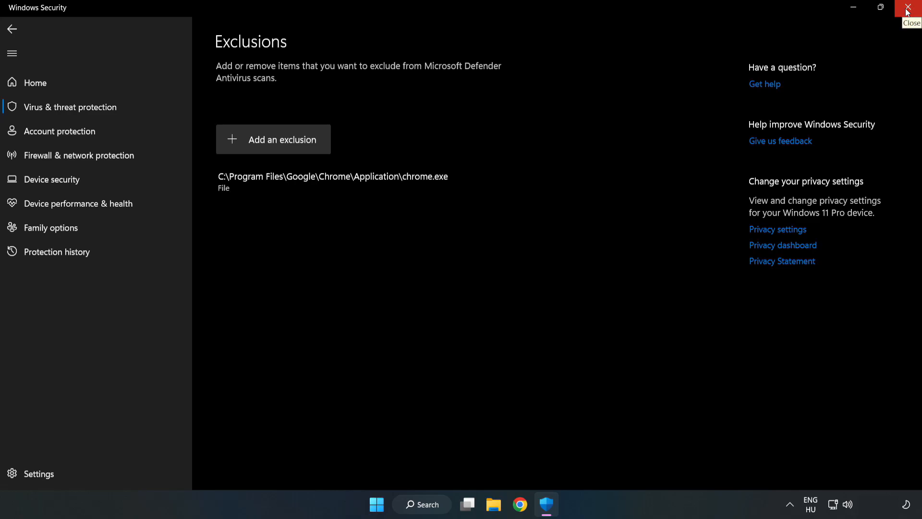
{"action": "left_click", "coordinate": [908, 6]}
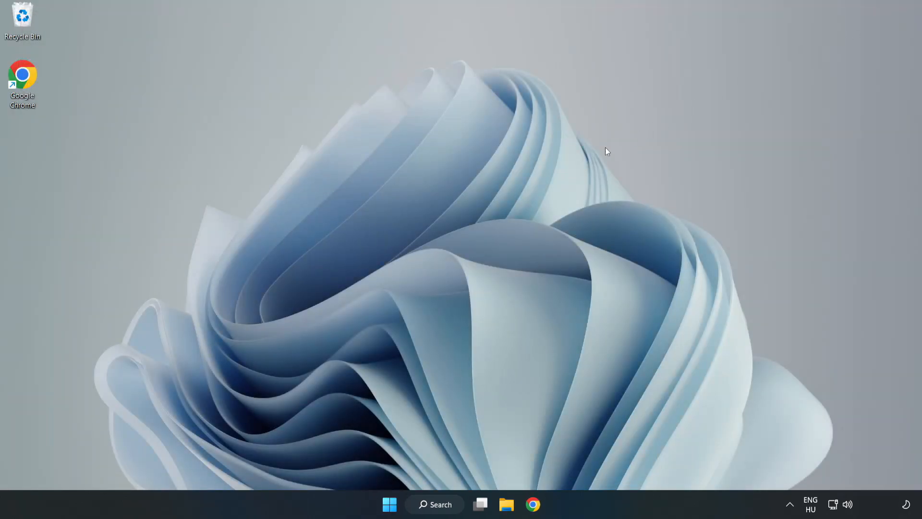
{"action": "mouse_move", "coordinate": [470, 259]}
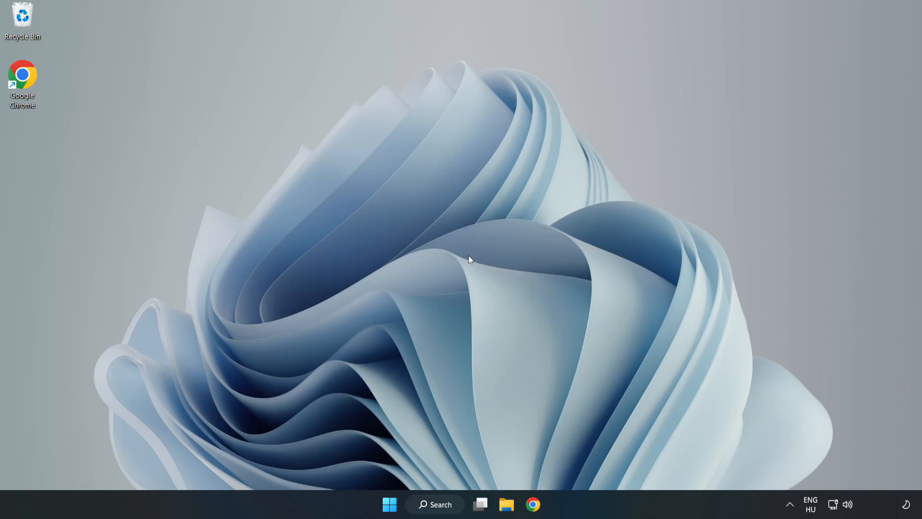
{"action": "mouse_move", "coordinate": [388, 504]}
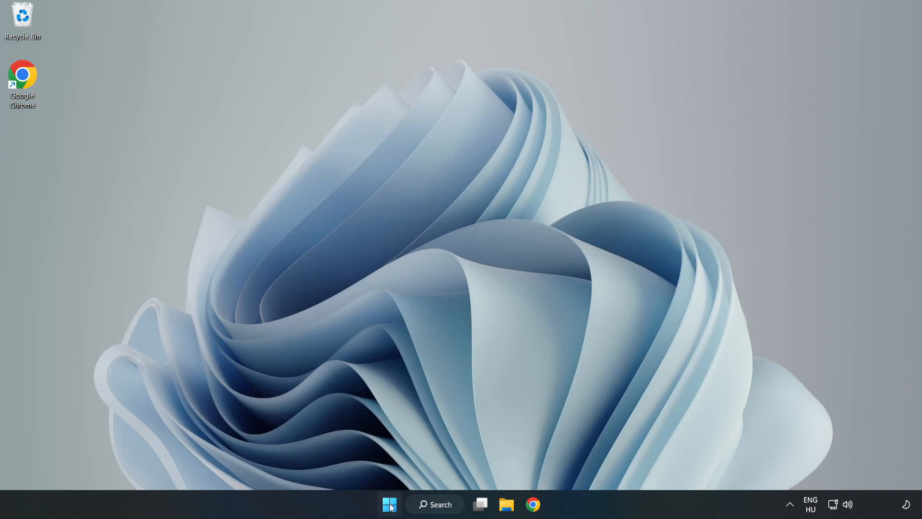
Bring up the Start menu to reach the power options.
{"action": "left_click", "coordinate": [389, 504]}
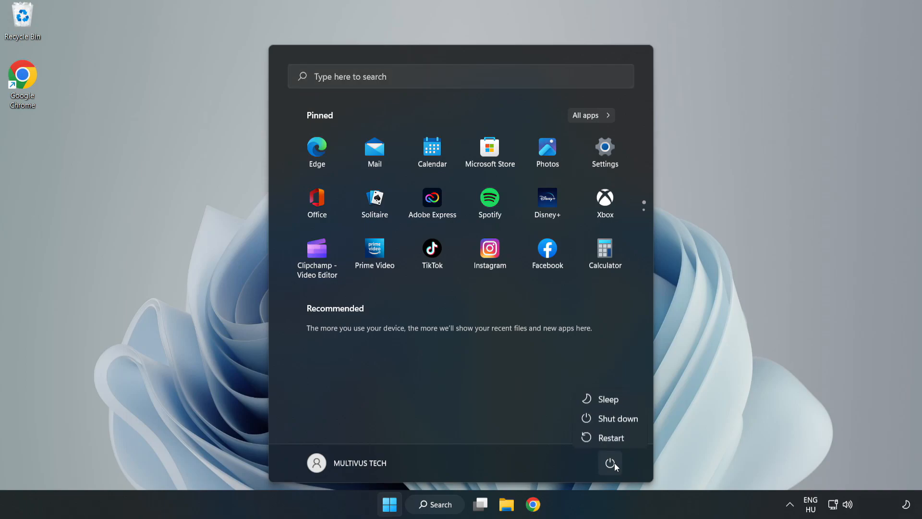
{"action": "mouse_move", "coordinate": [612, 438]}
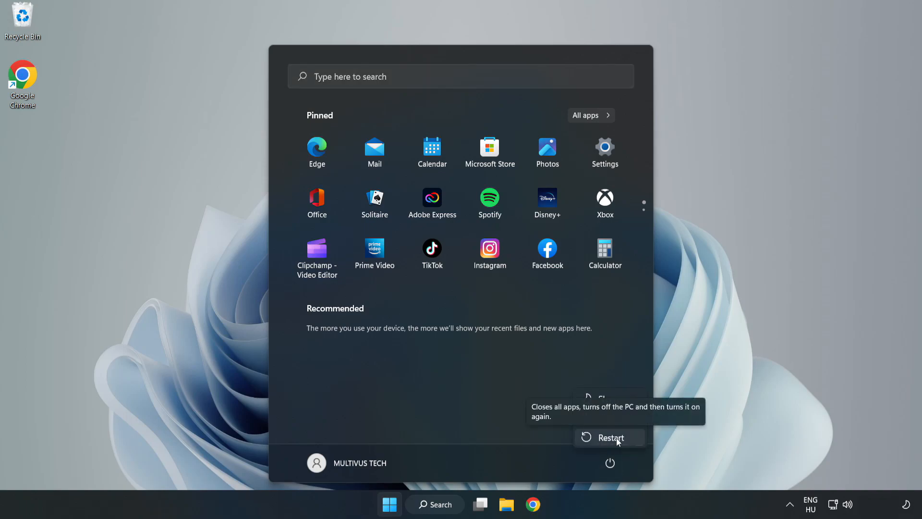